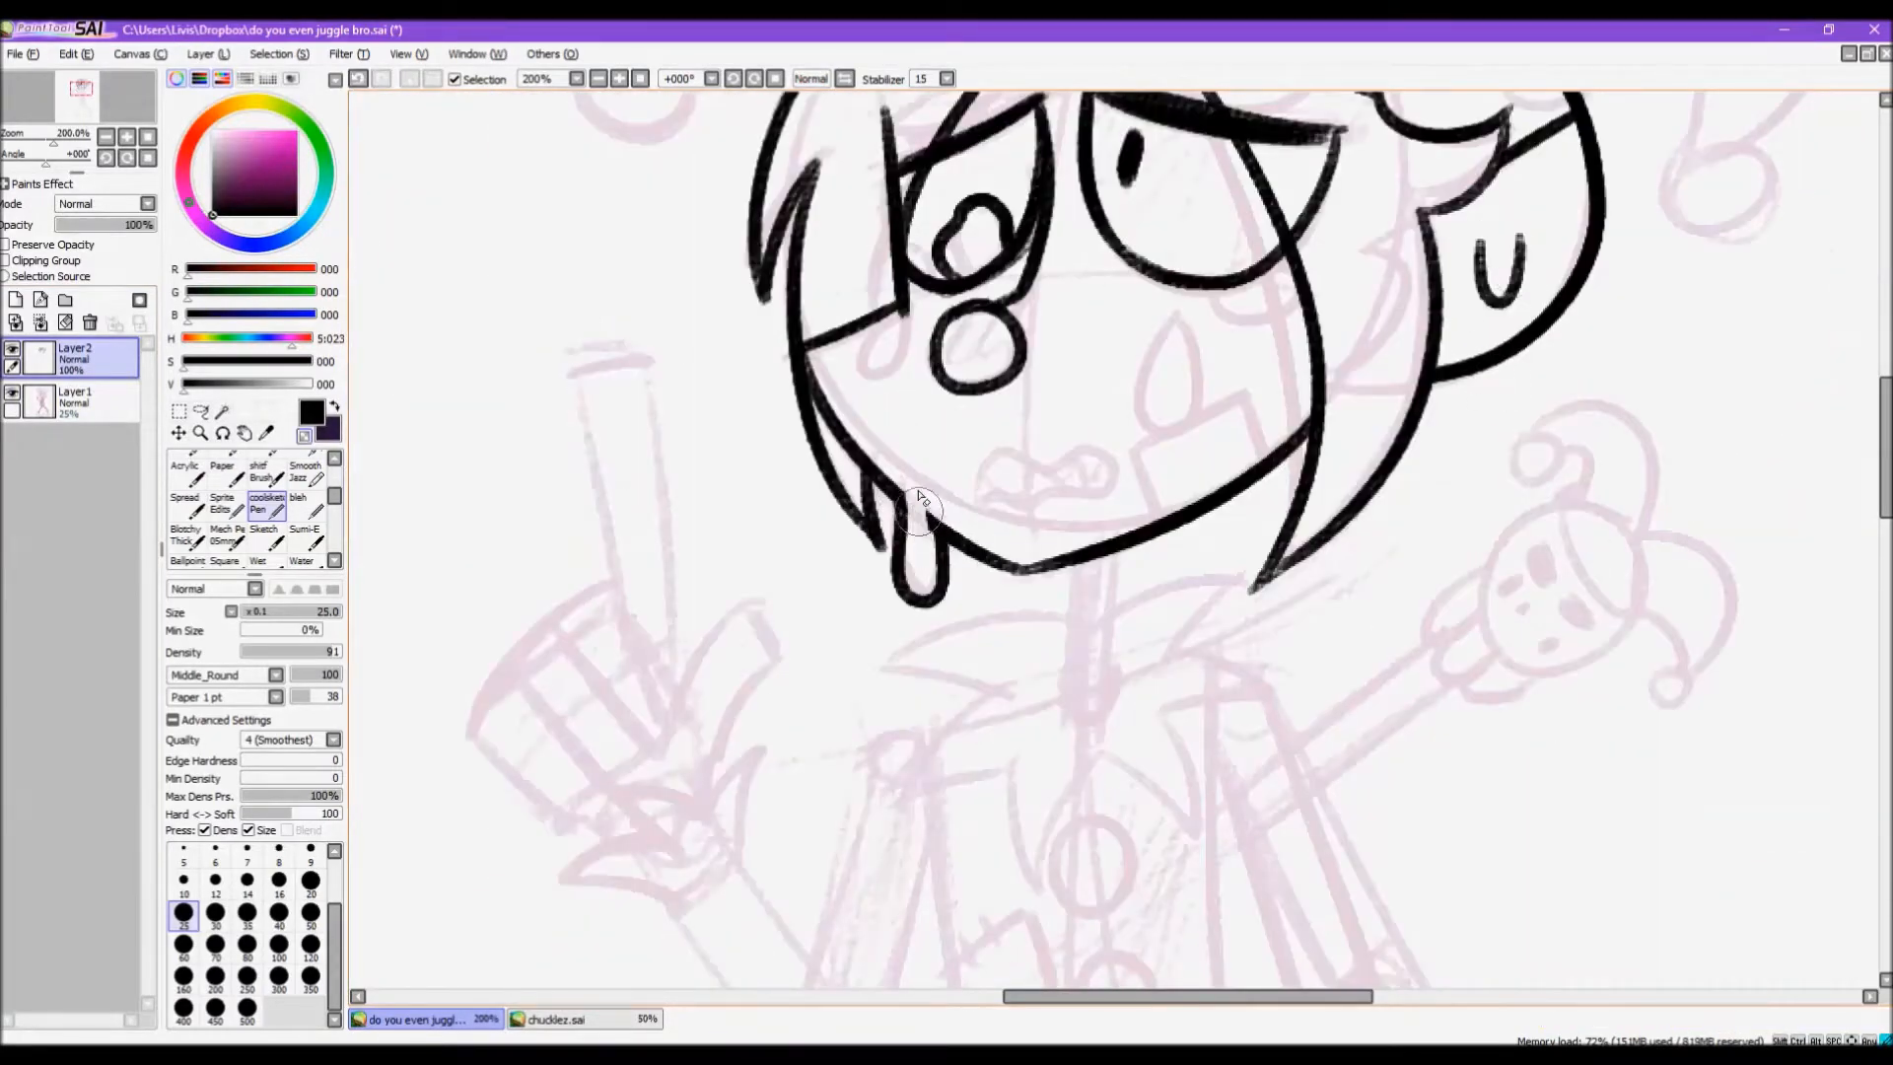
# - Ink black lineart over the jester's face, drool, collar and raised pointing hand
pyautogui.click(619, 79)
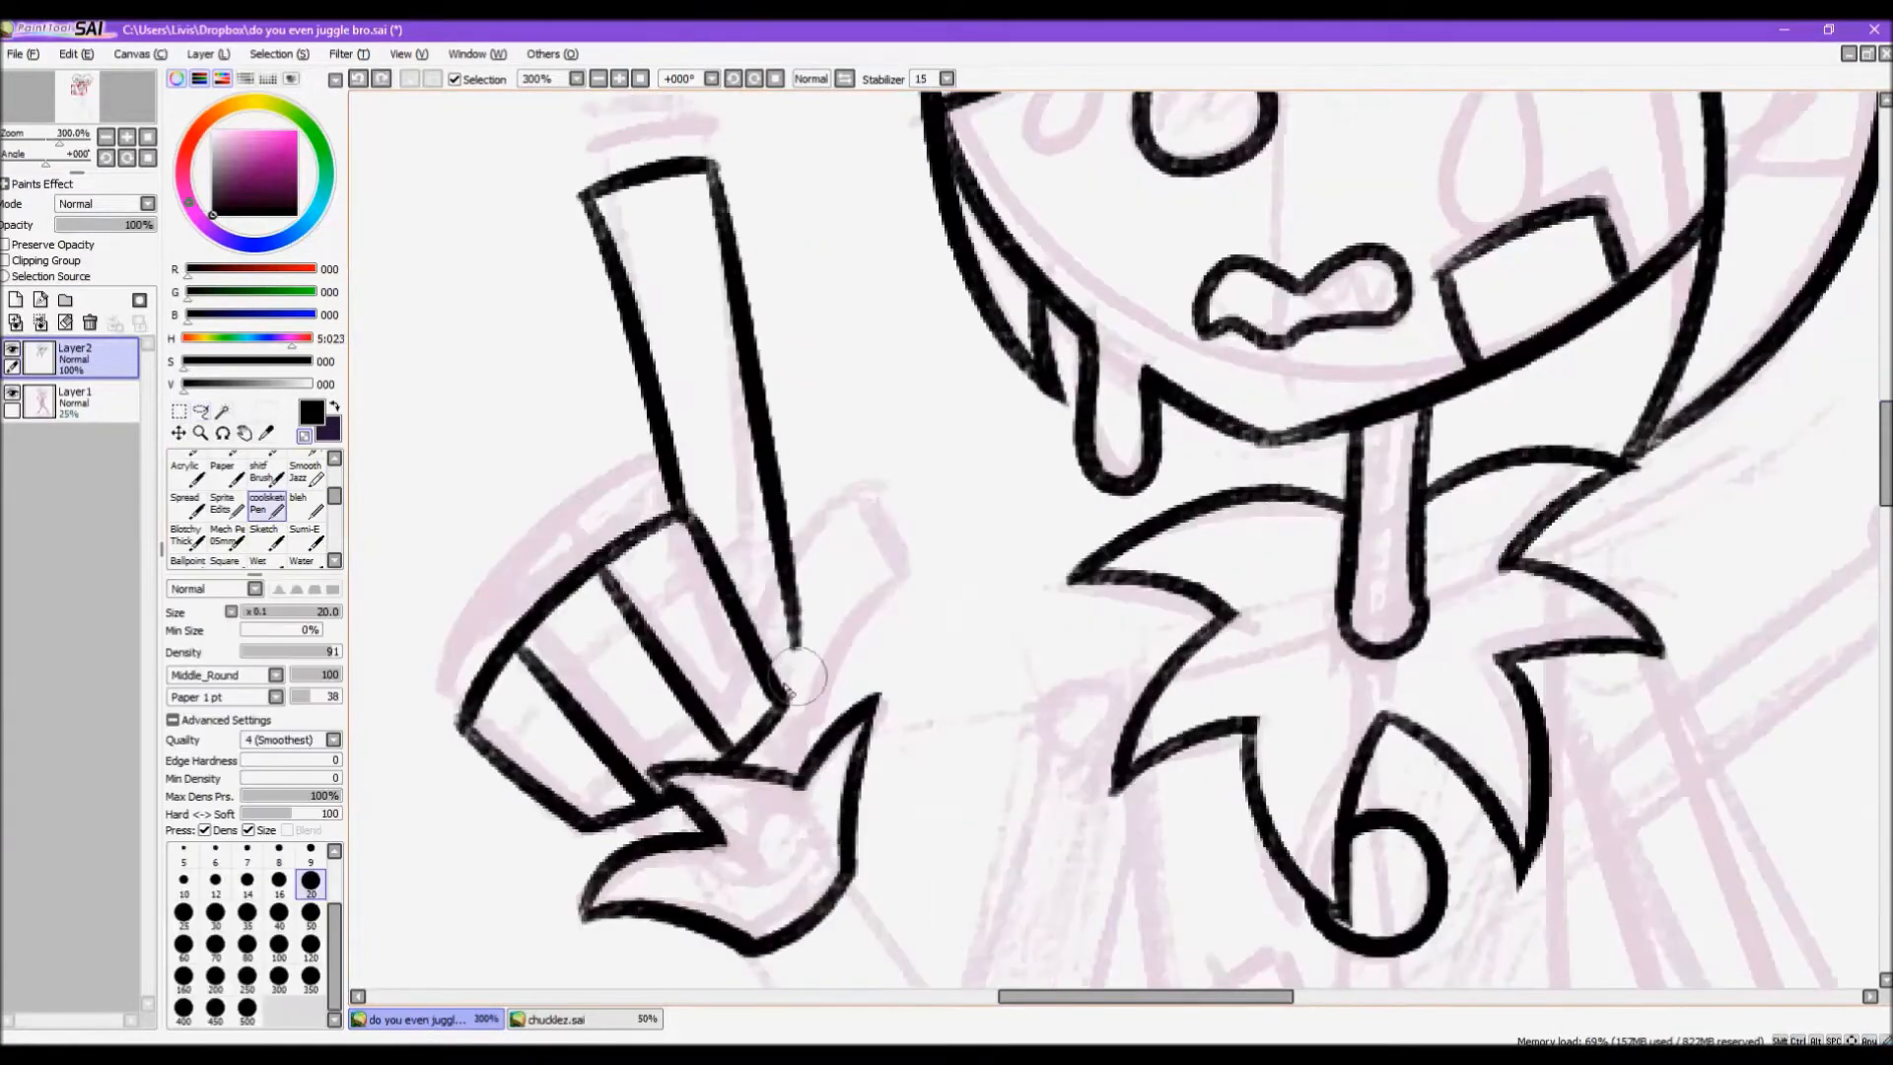
pyautogui.scroll(-3)
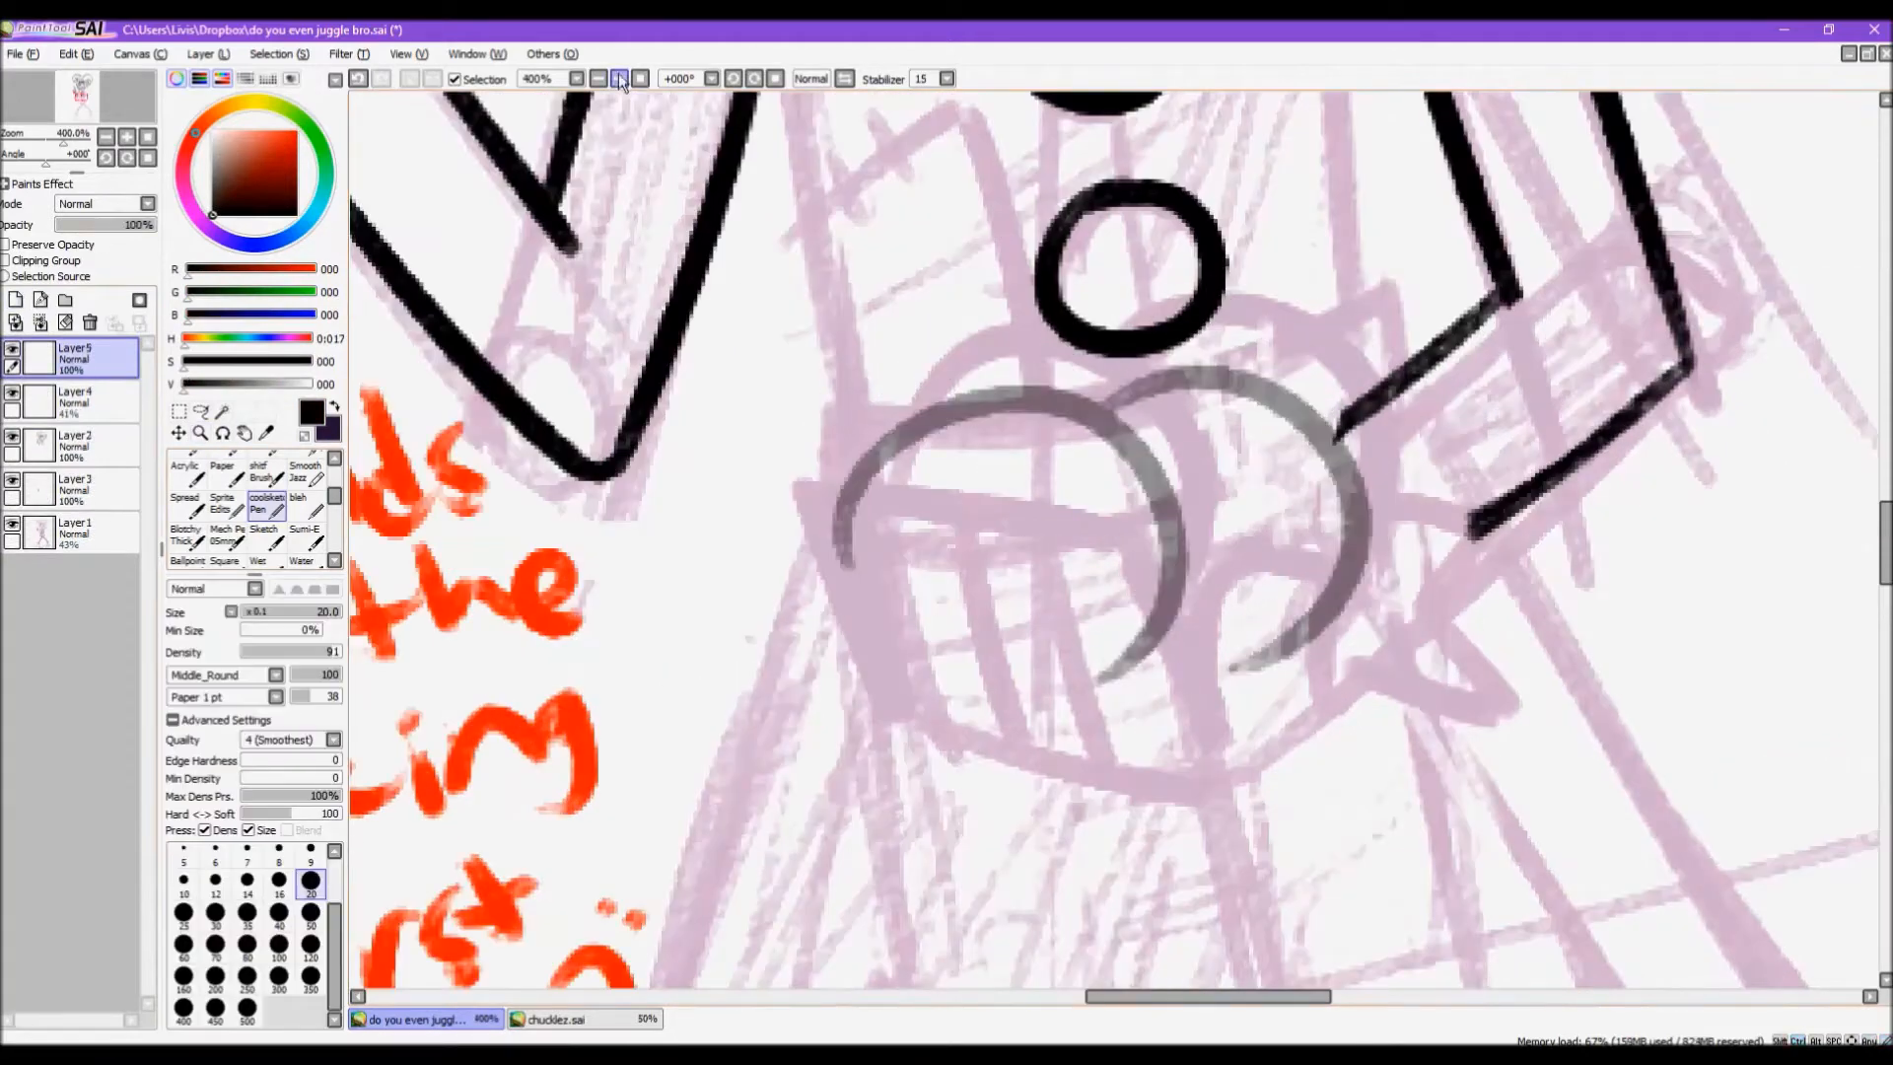
# - Ink the hand holding the ball, with fingers wrapping around it
pyautogui.click(619, 79)
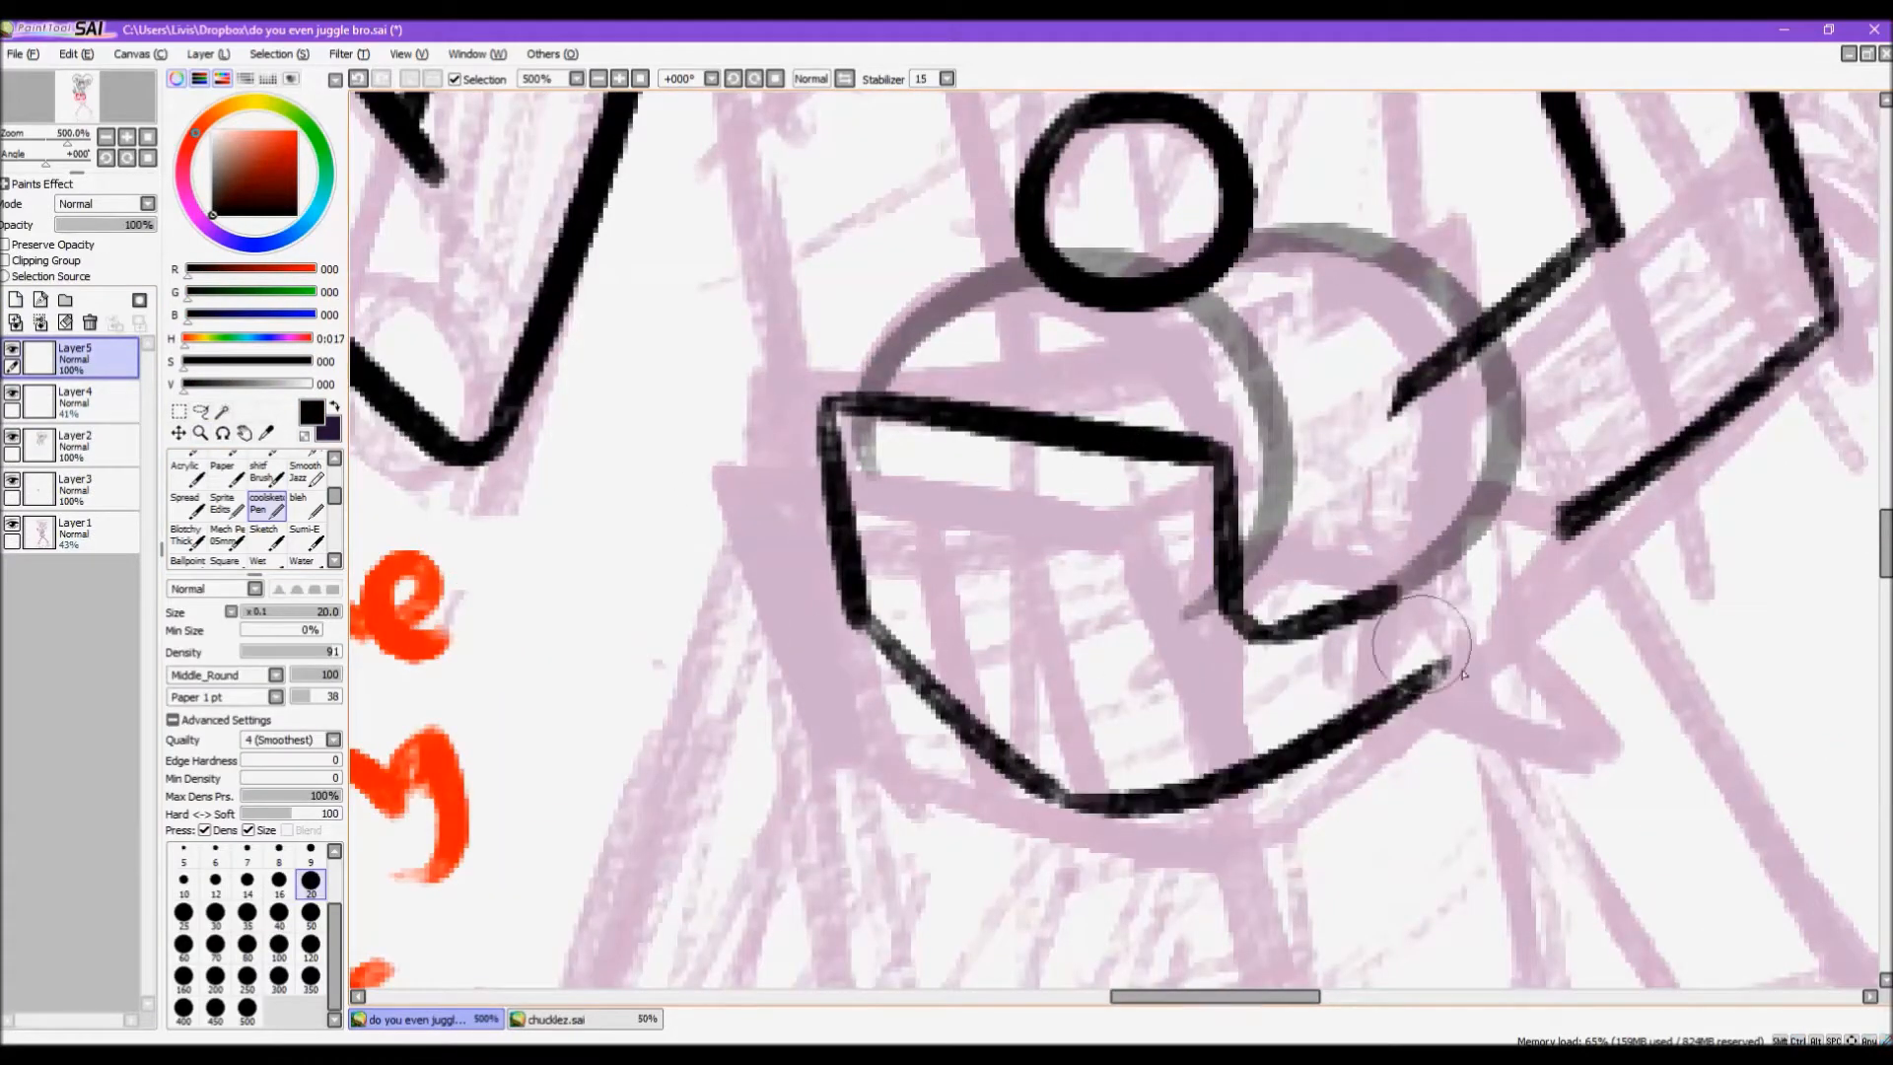
pyautogui.click(207, 54)
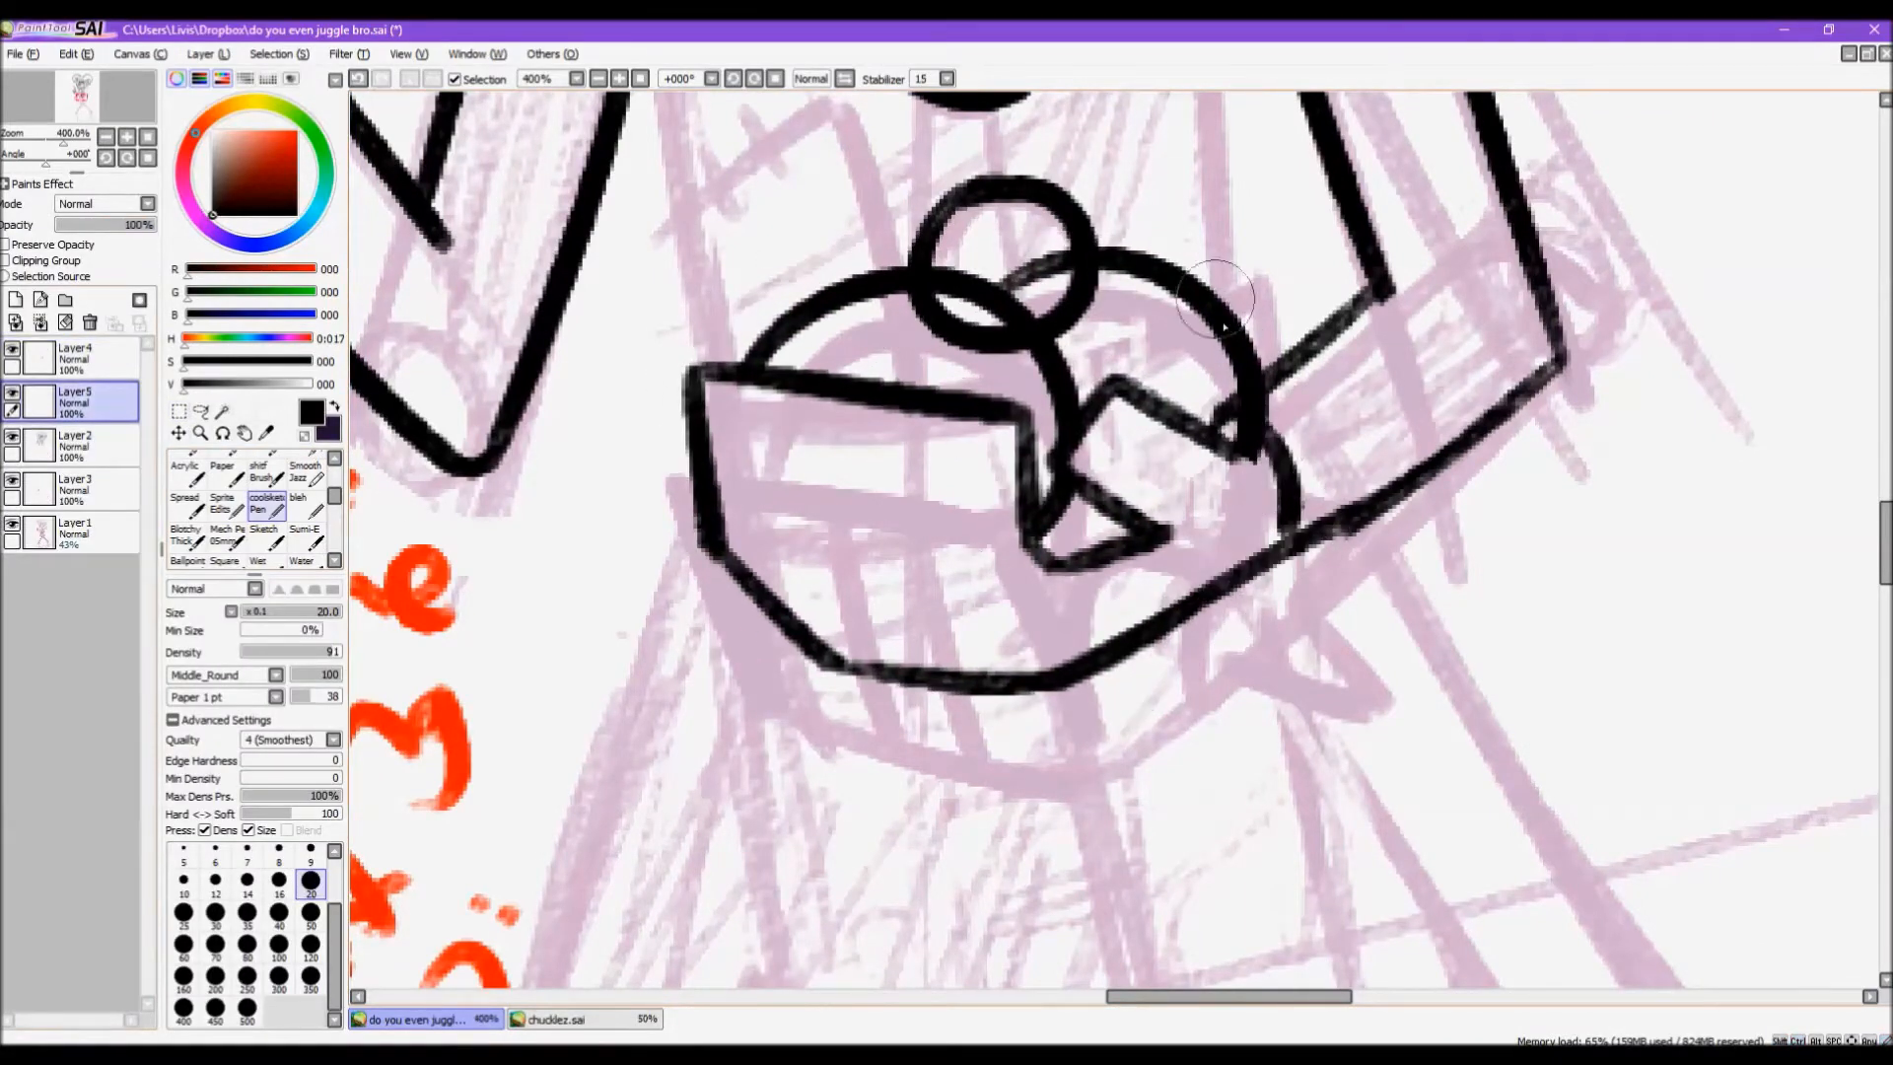
pyautogui.moveTo(1219, 296); pyautogui.dragTo(1219, 712)
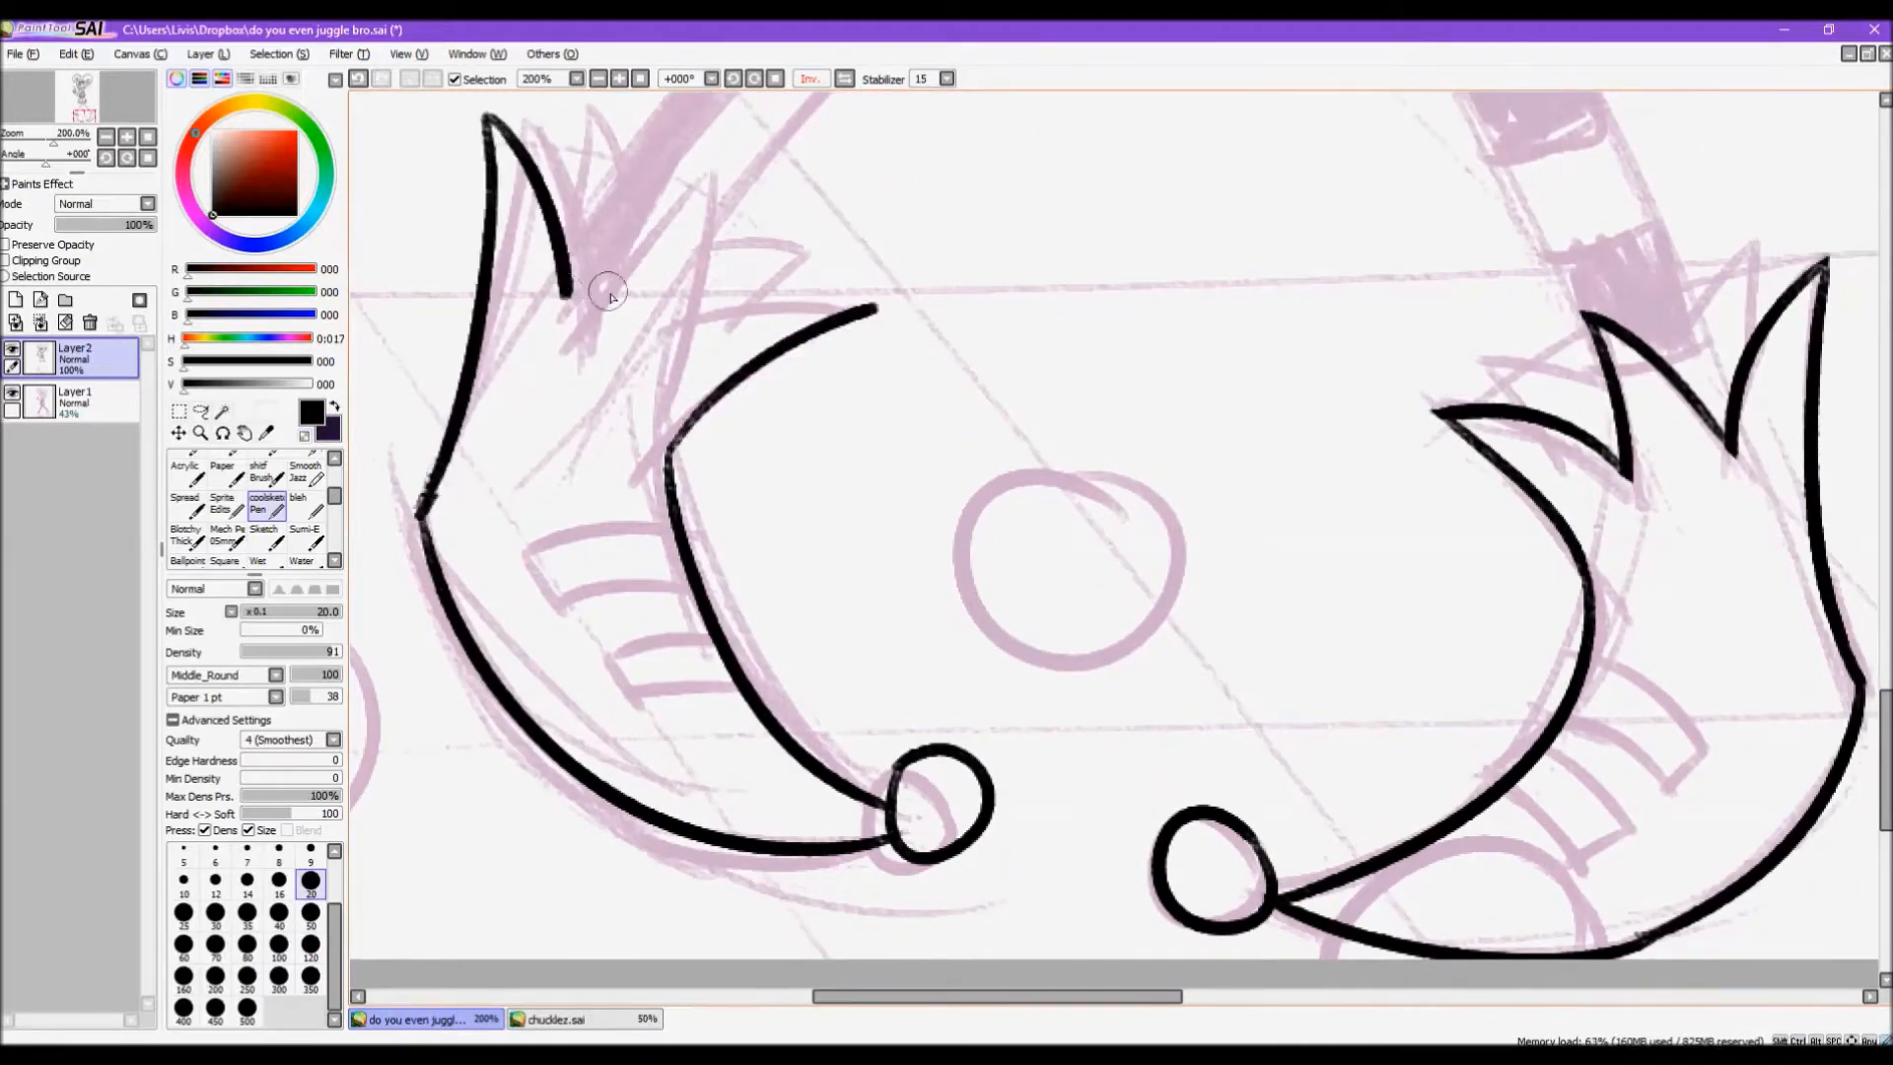
# - Ink the curled outline of the jester's ball-tipped shoes
pyautogui.moveTo(609, 296); pyautogui.dragTo(730, 689)
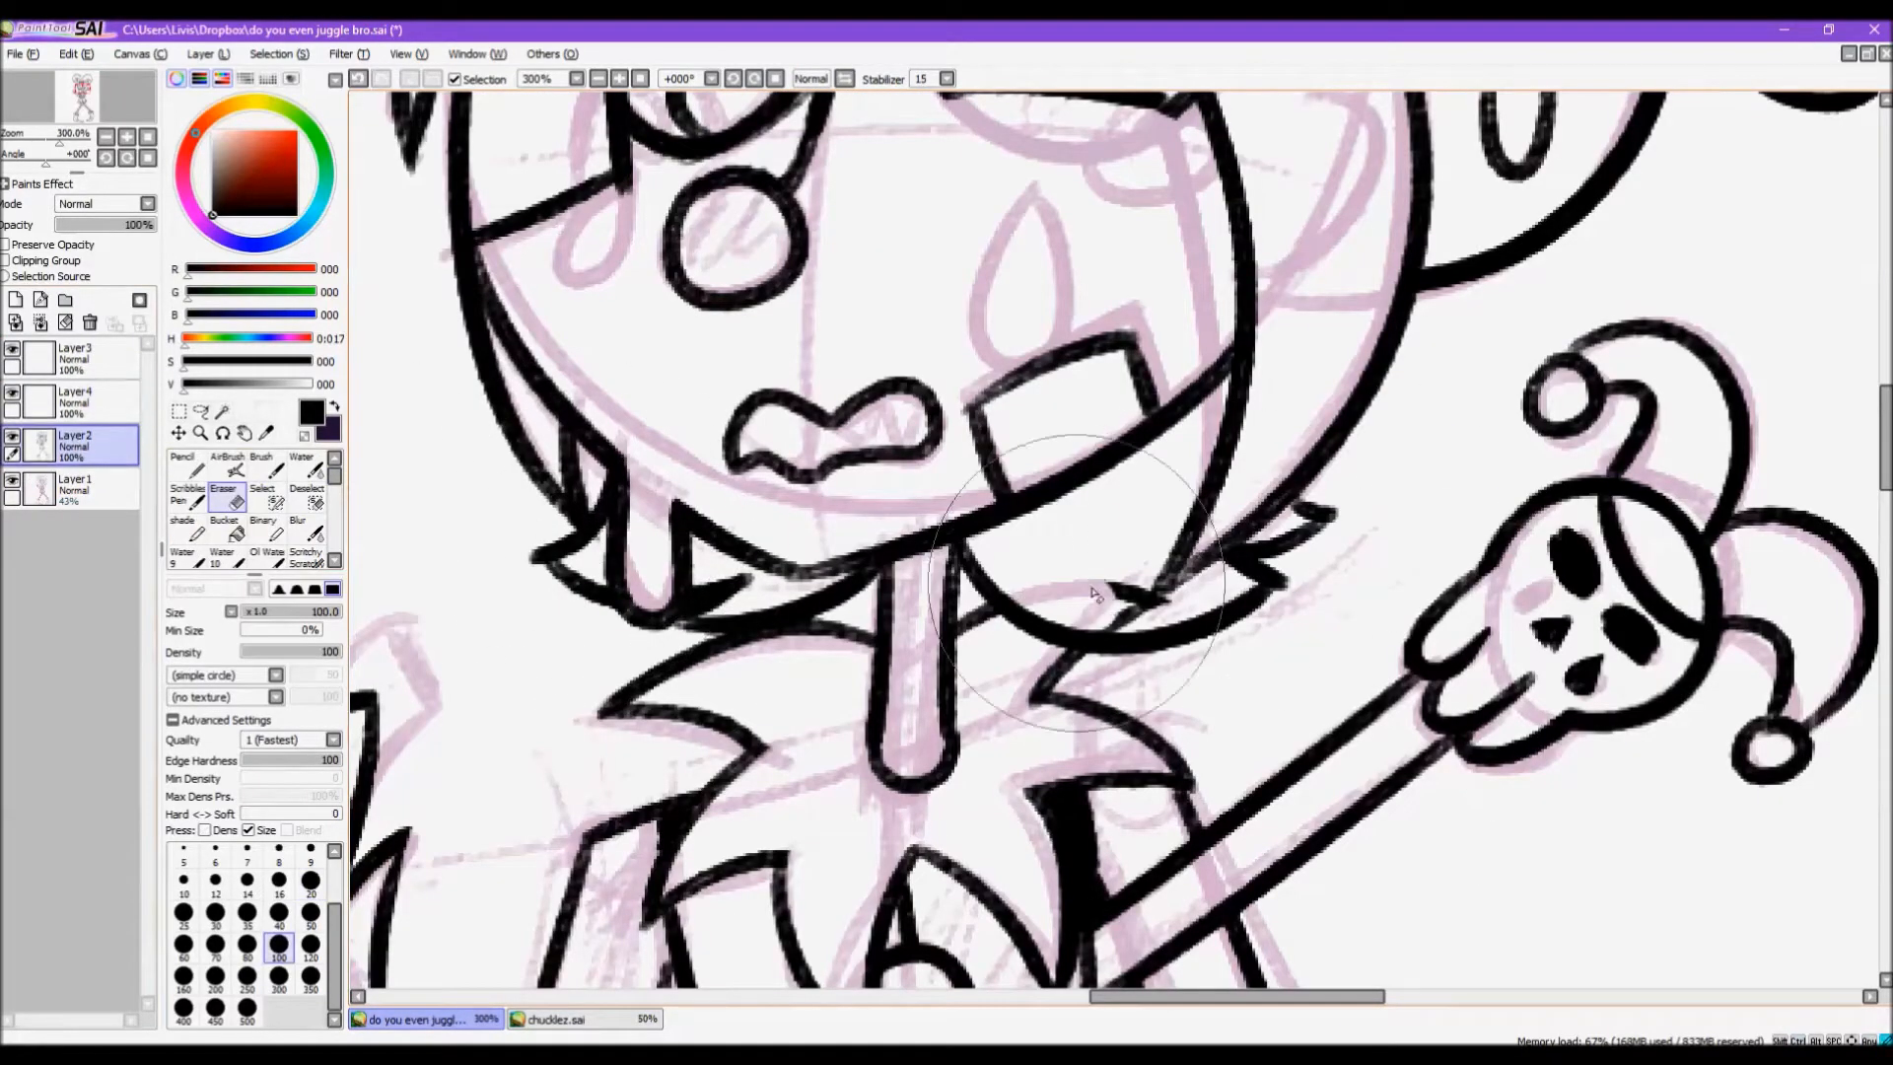
# - Erase stray line ends near the chin and collar
pyautogui.click(556, 1018)
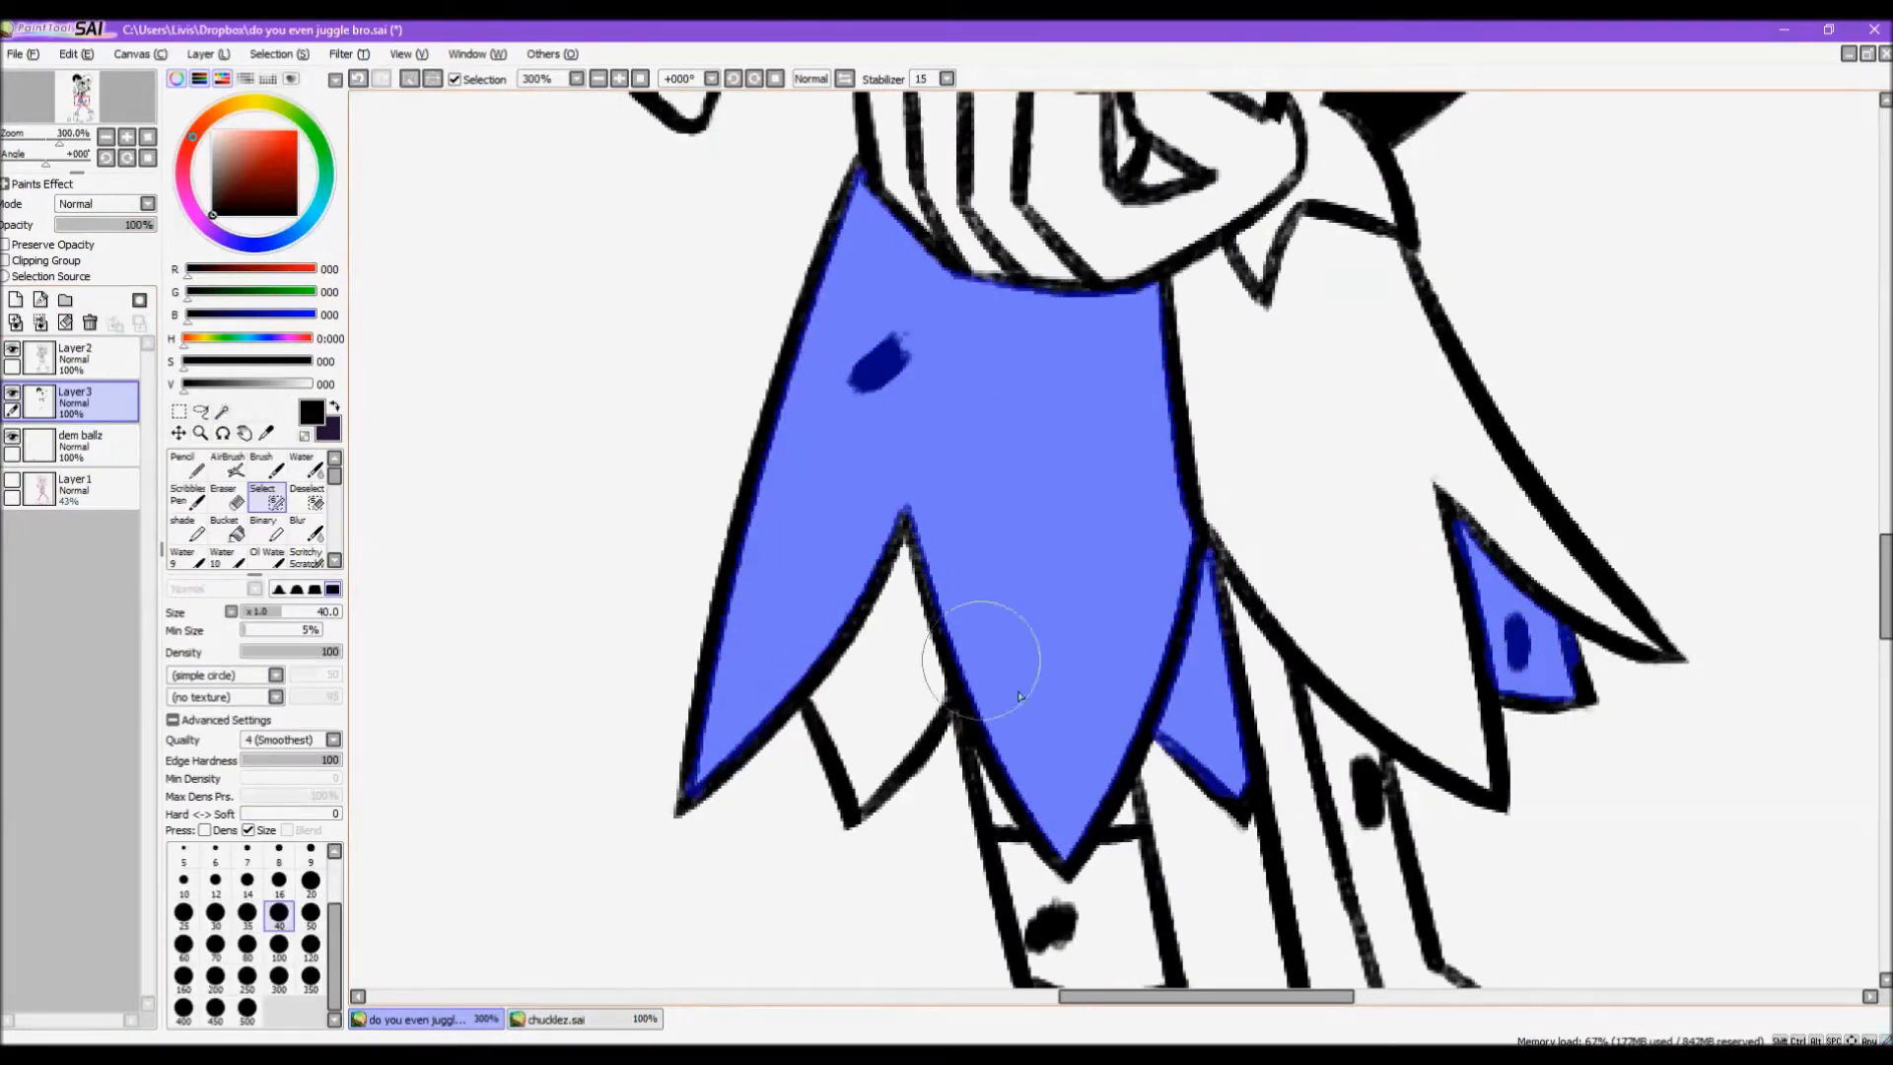
# - Mark the collar area for filling and switch brushes for black costume fills
pyautogui.click(223, 495)
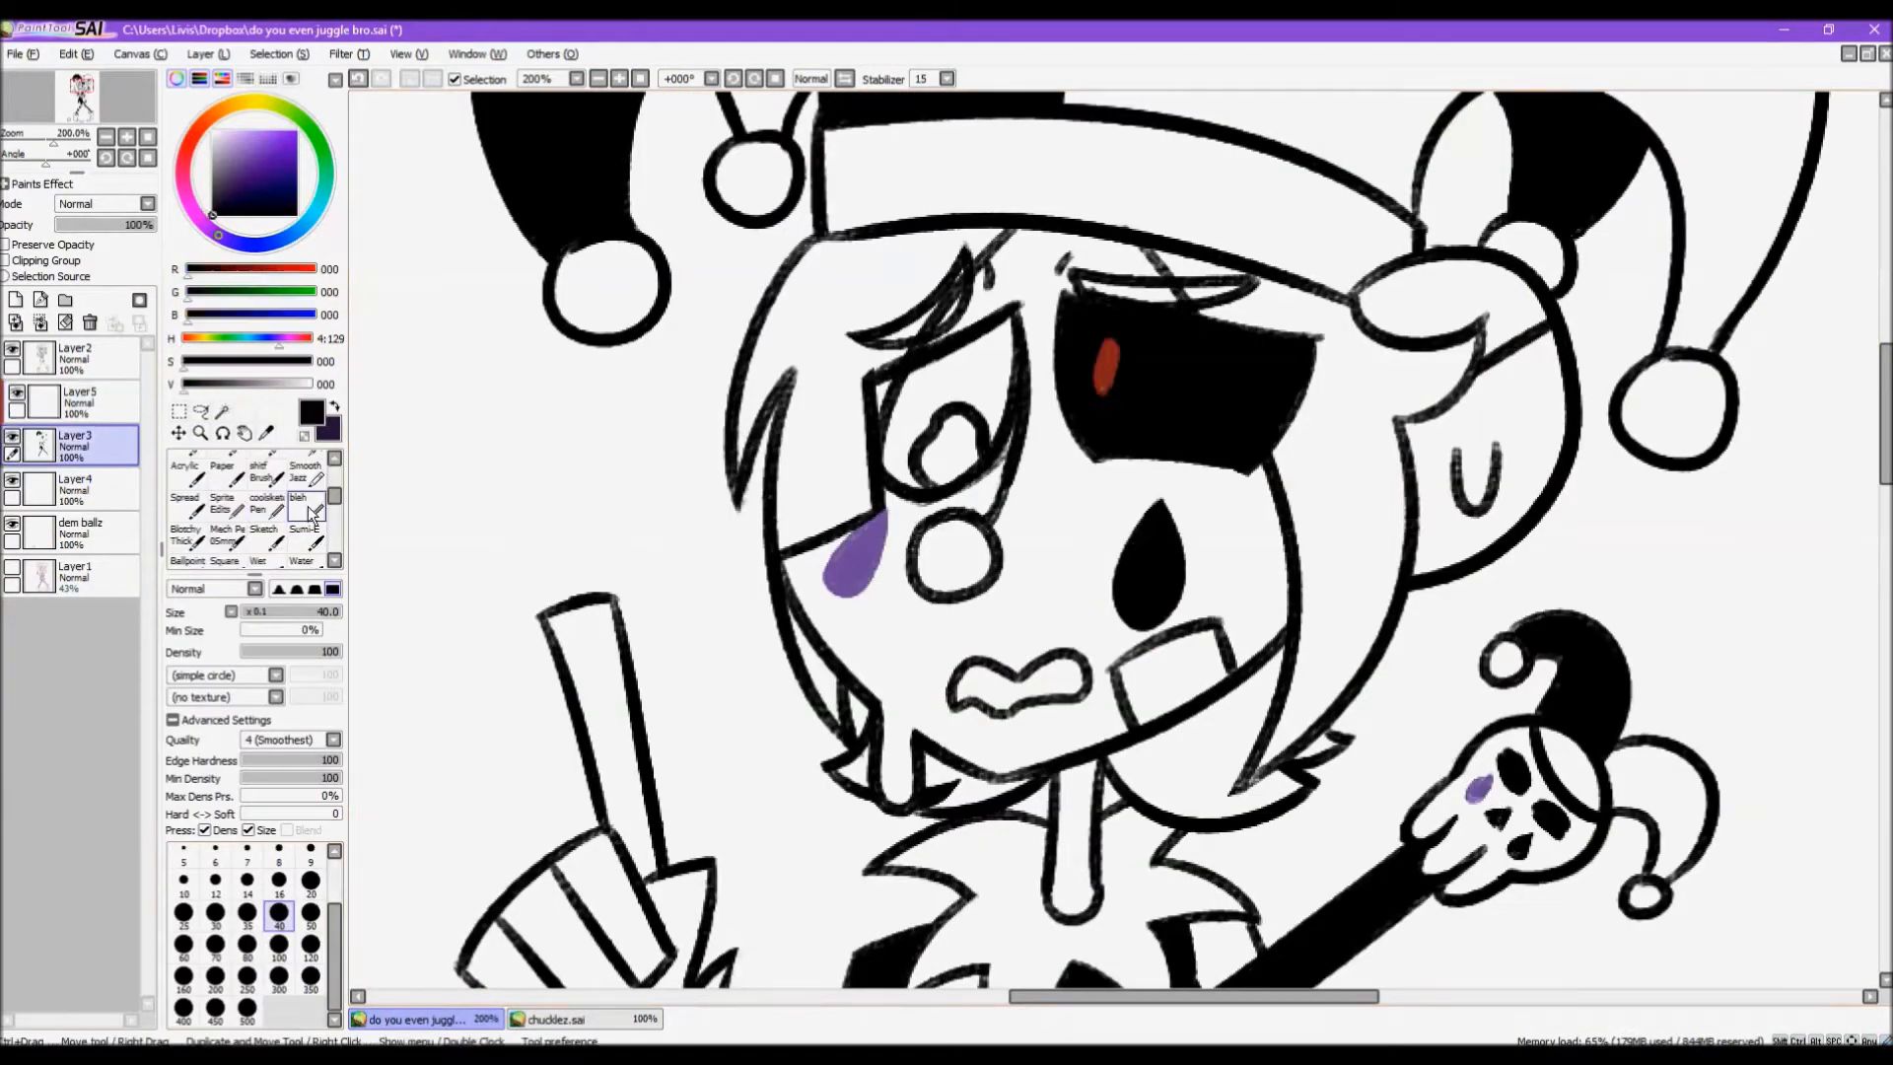
pyautogui.click(199, 432)
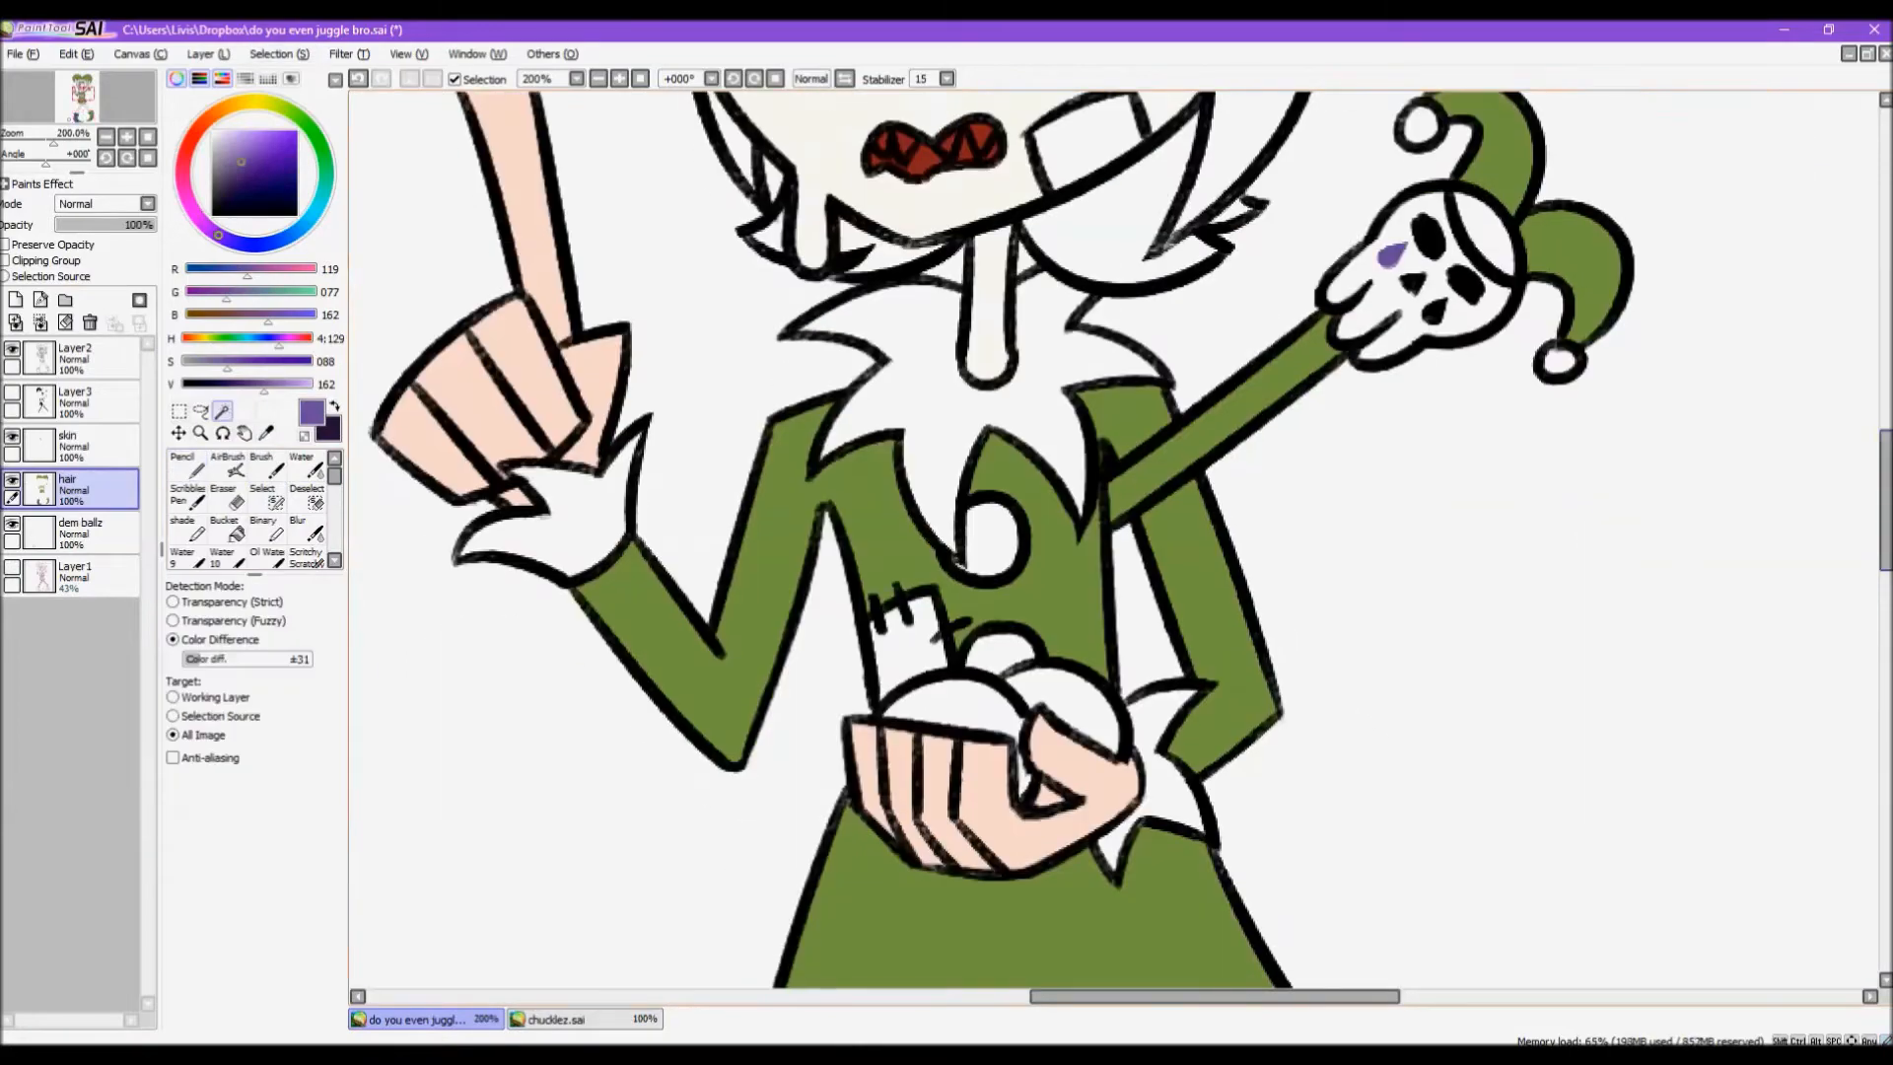
# - Select a lineart area to fill with flat colour for the skin and costume
pyautogui.click(262, 472)
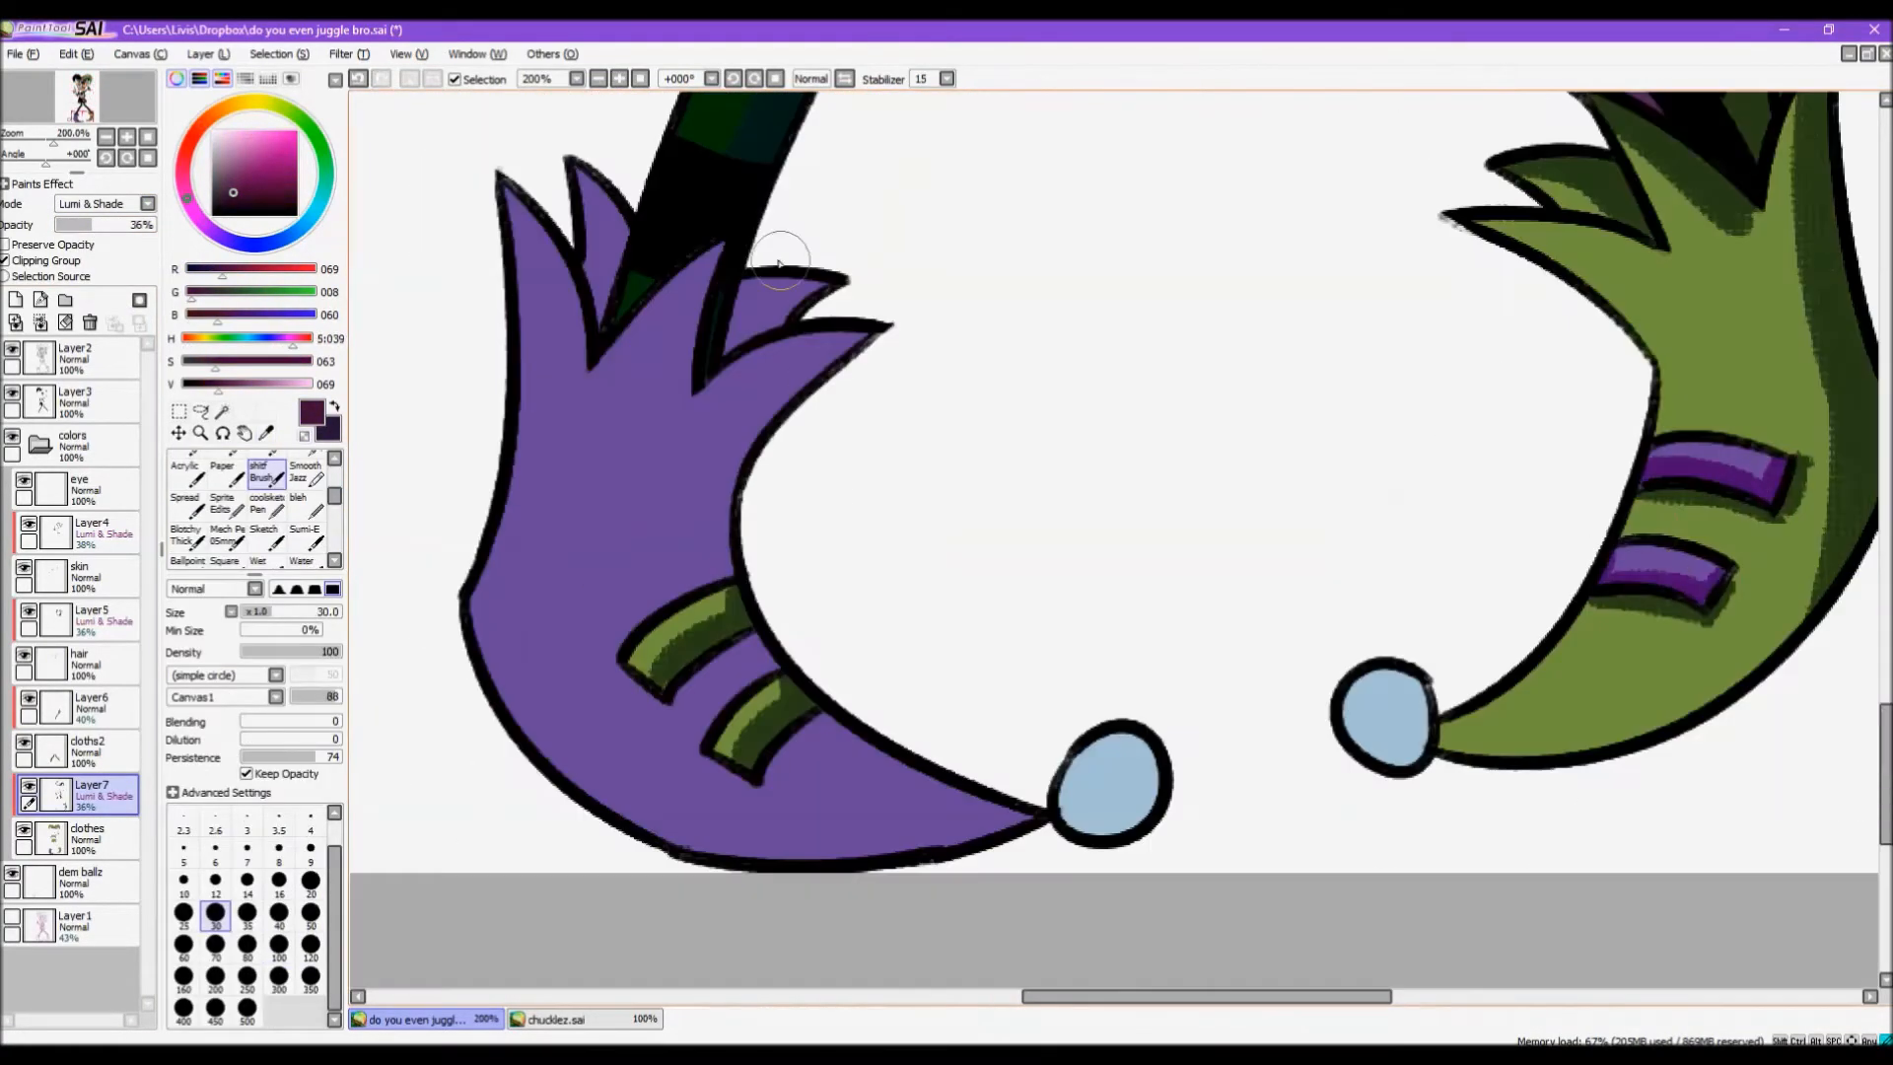
# - Brush soft darker shading onto the purple shoe
pyautogui.moveTo(778, 260); pyautogui.dragTo(618, 449)
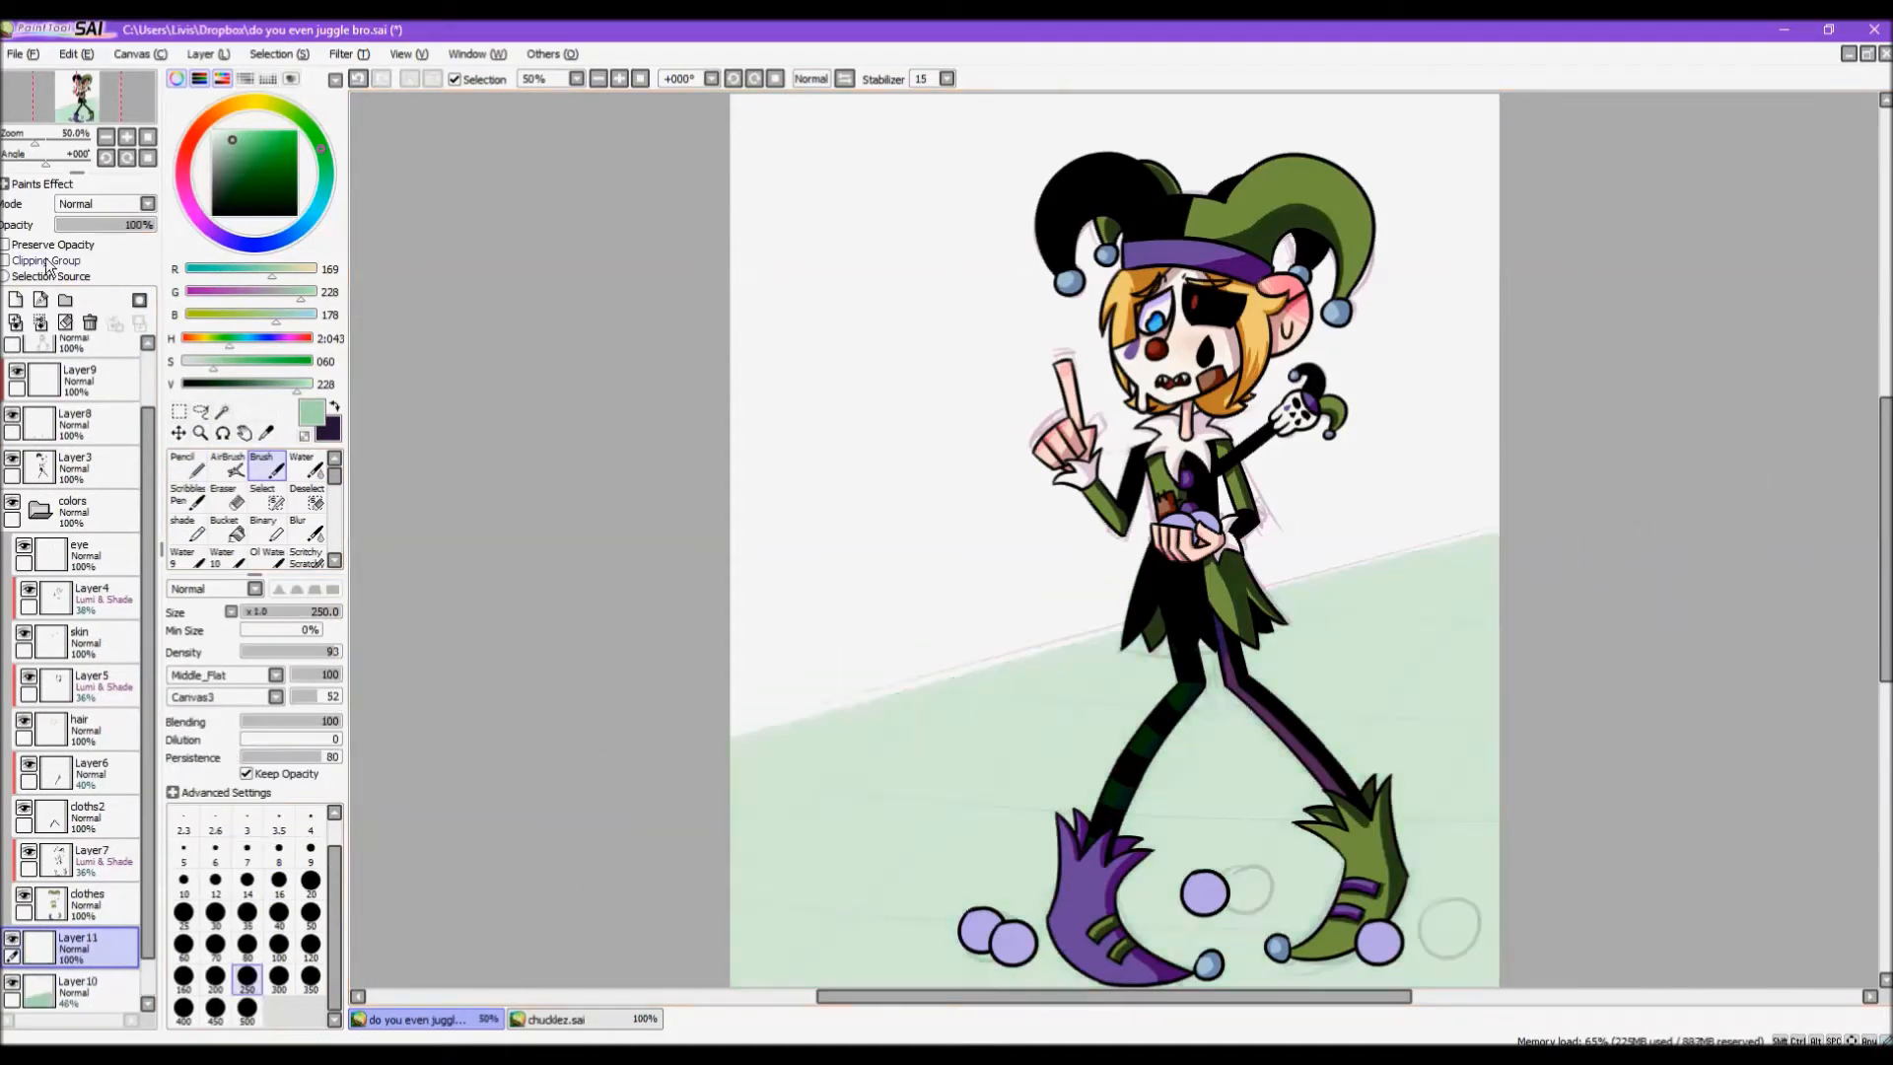
# - Paint the lilac cast shadow behind the jester's legs across the checkered floor
pyautogui.click(7, 260)
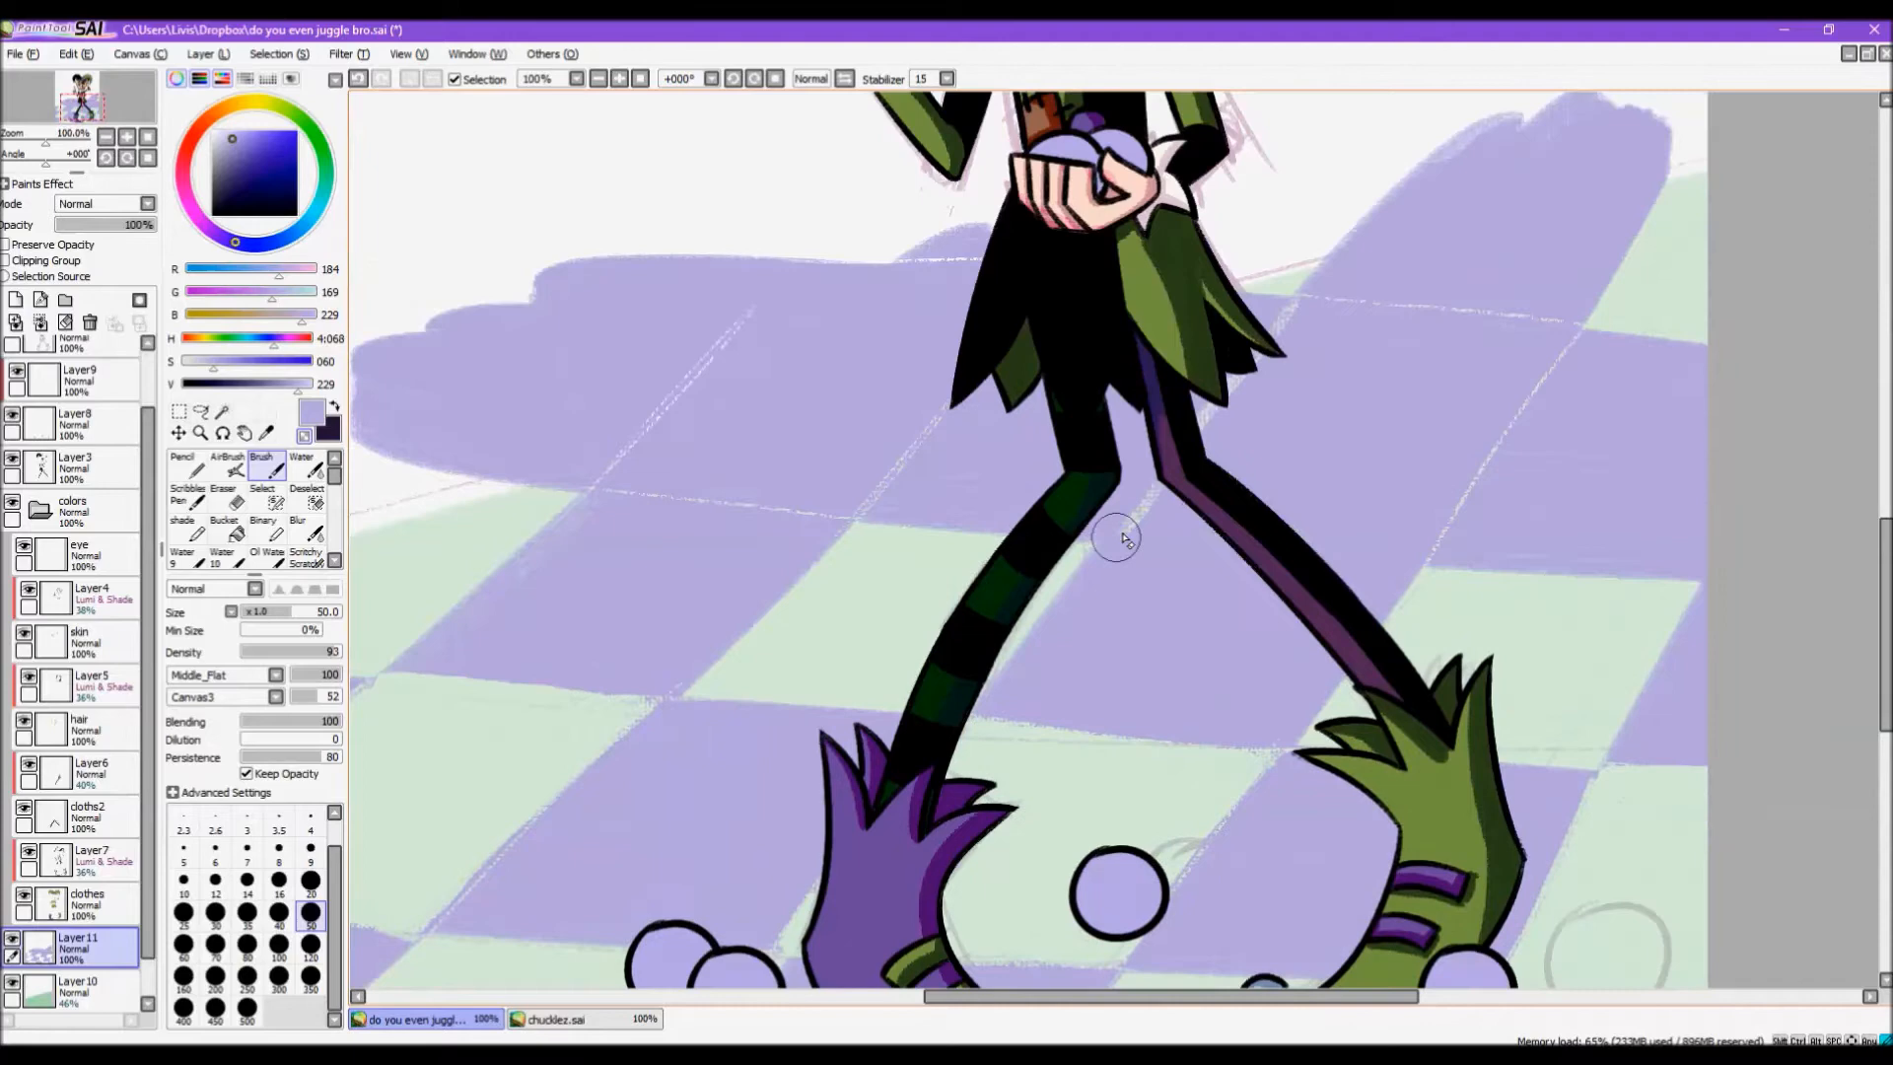
pyautogui.moveTo(1116, 536); pyautogui.dragTo(1019, 302)
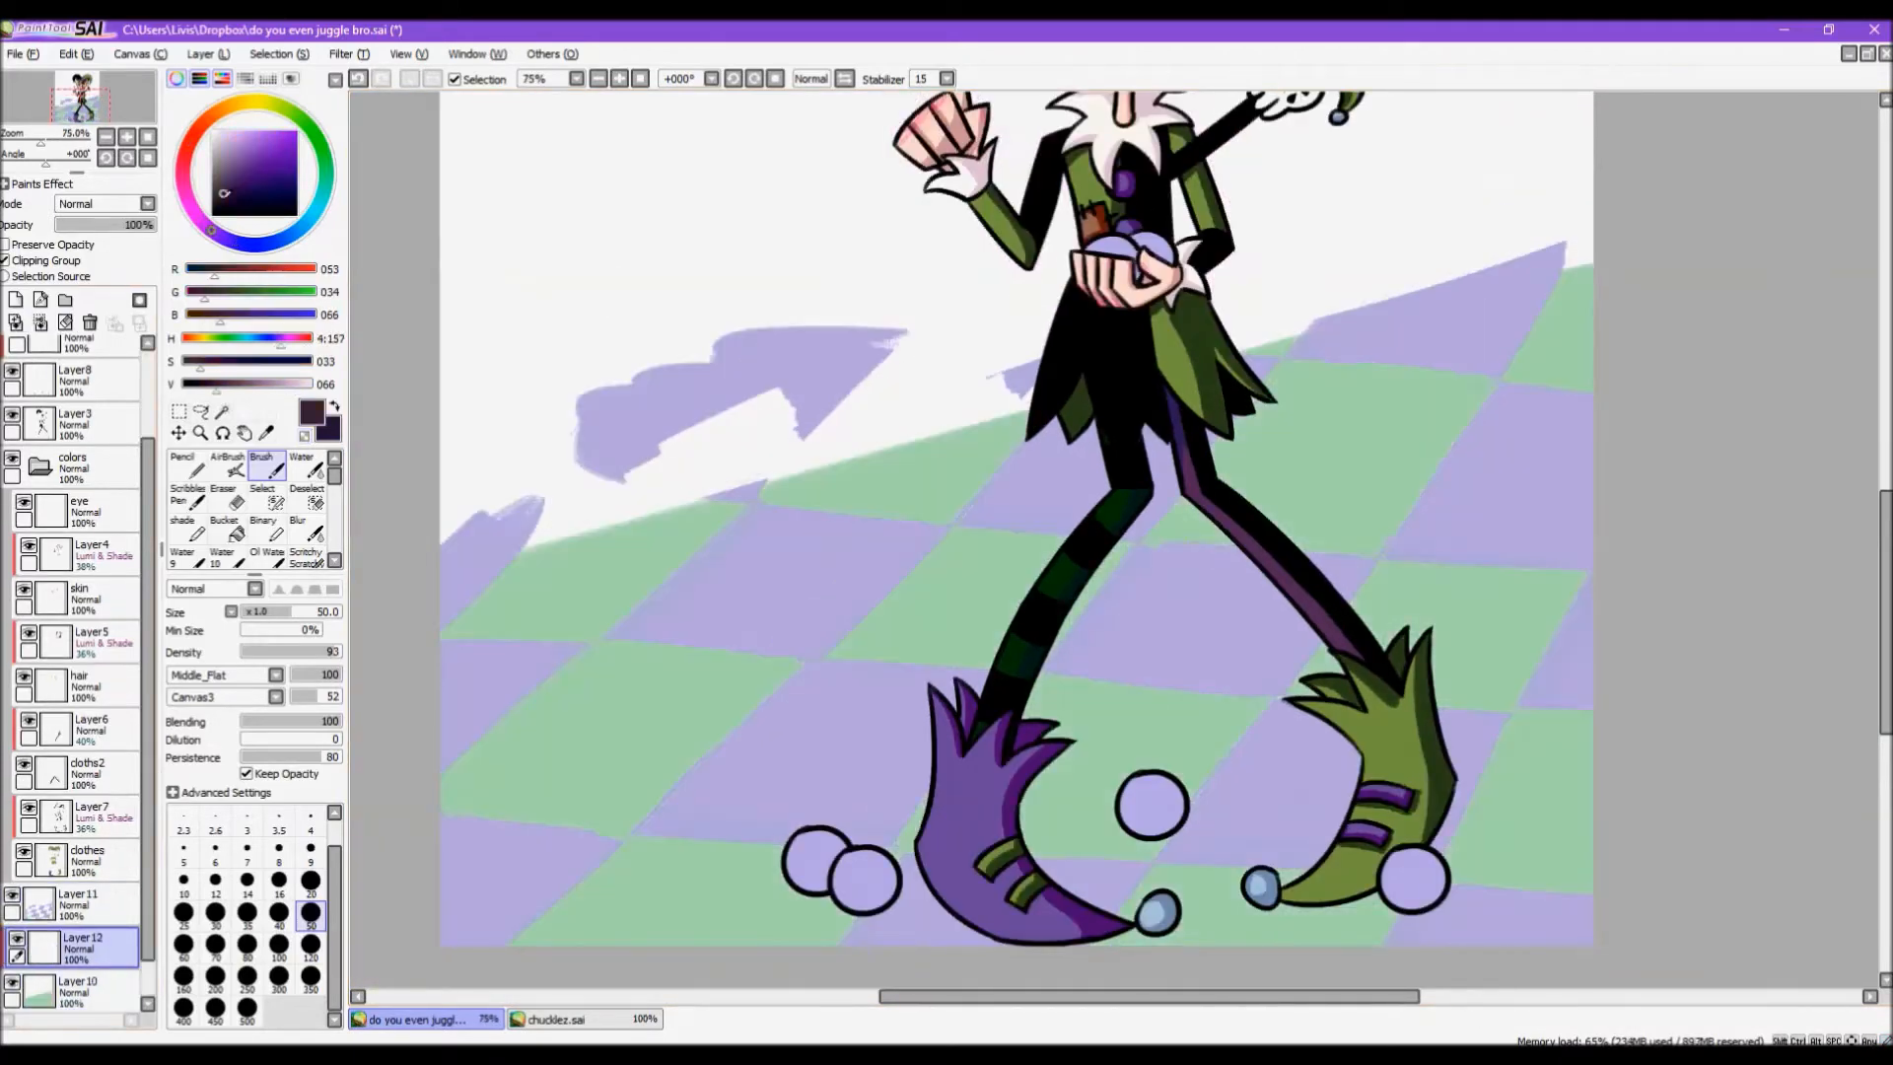
# - Select the background layer to recolour the room's walls and floor
pyautogui.click(222, 503)
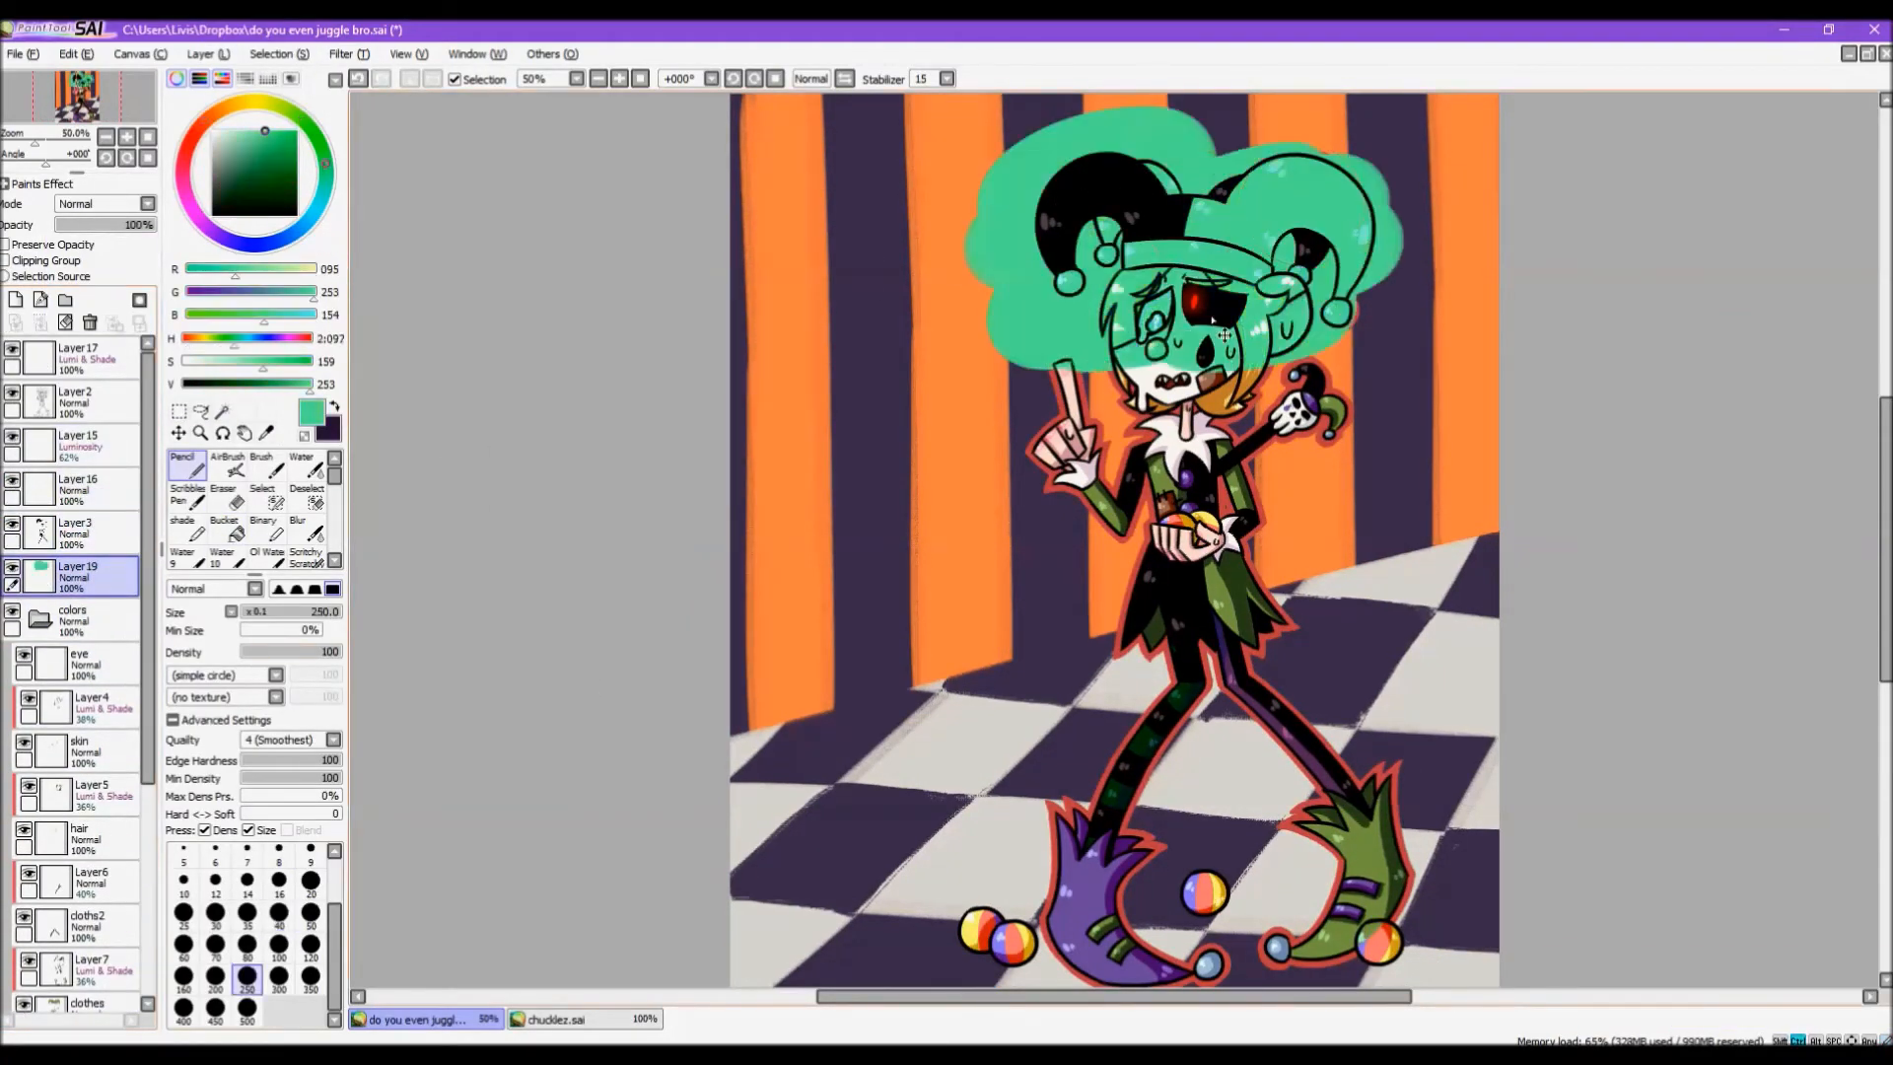
# - Scribble white light streaks onto the floor tiles and adjust tools for the shadow layers
pyautogui.click(298, 524)
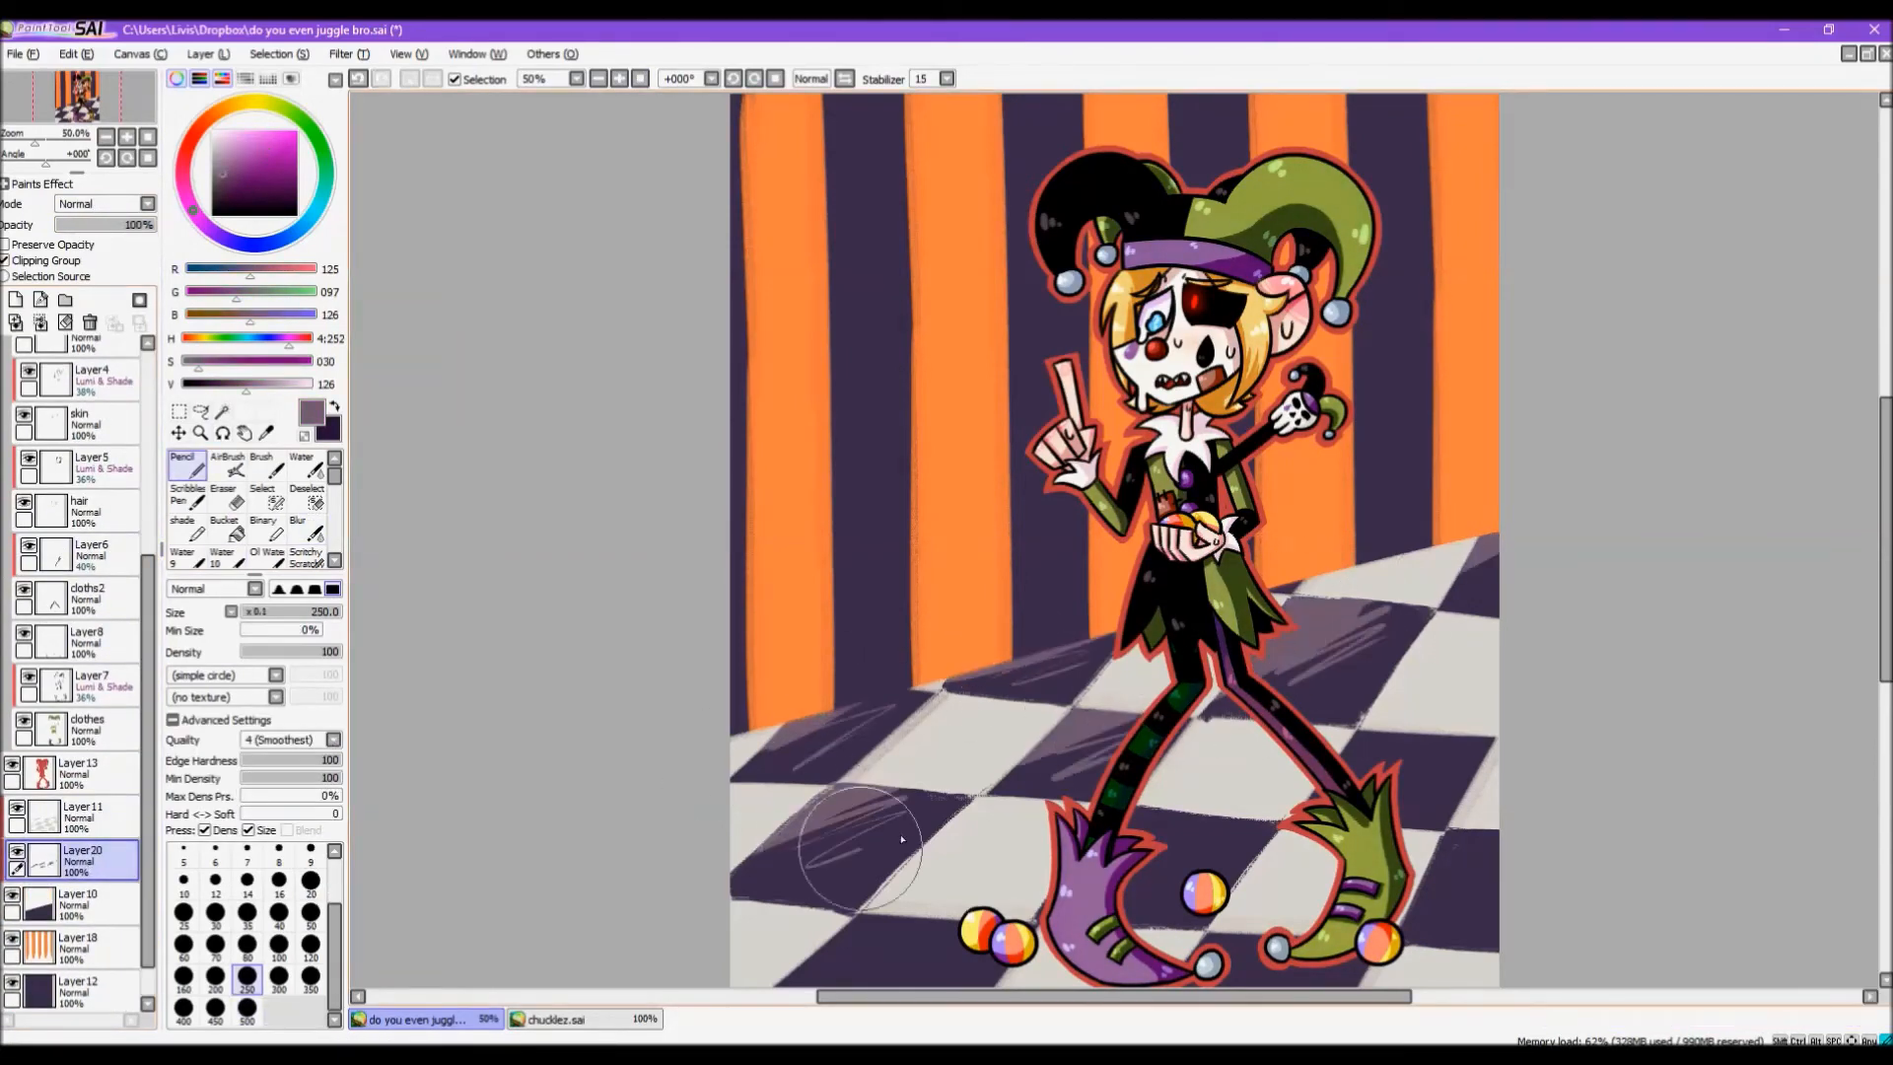
pyautogui.moveTo(858, 840); pyautogui.dragTo(773, 785)
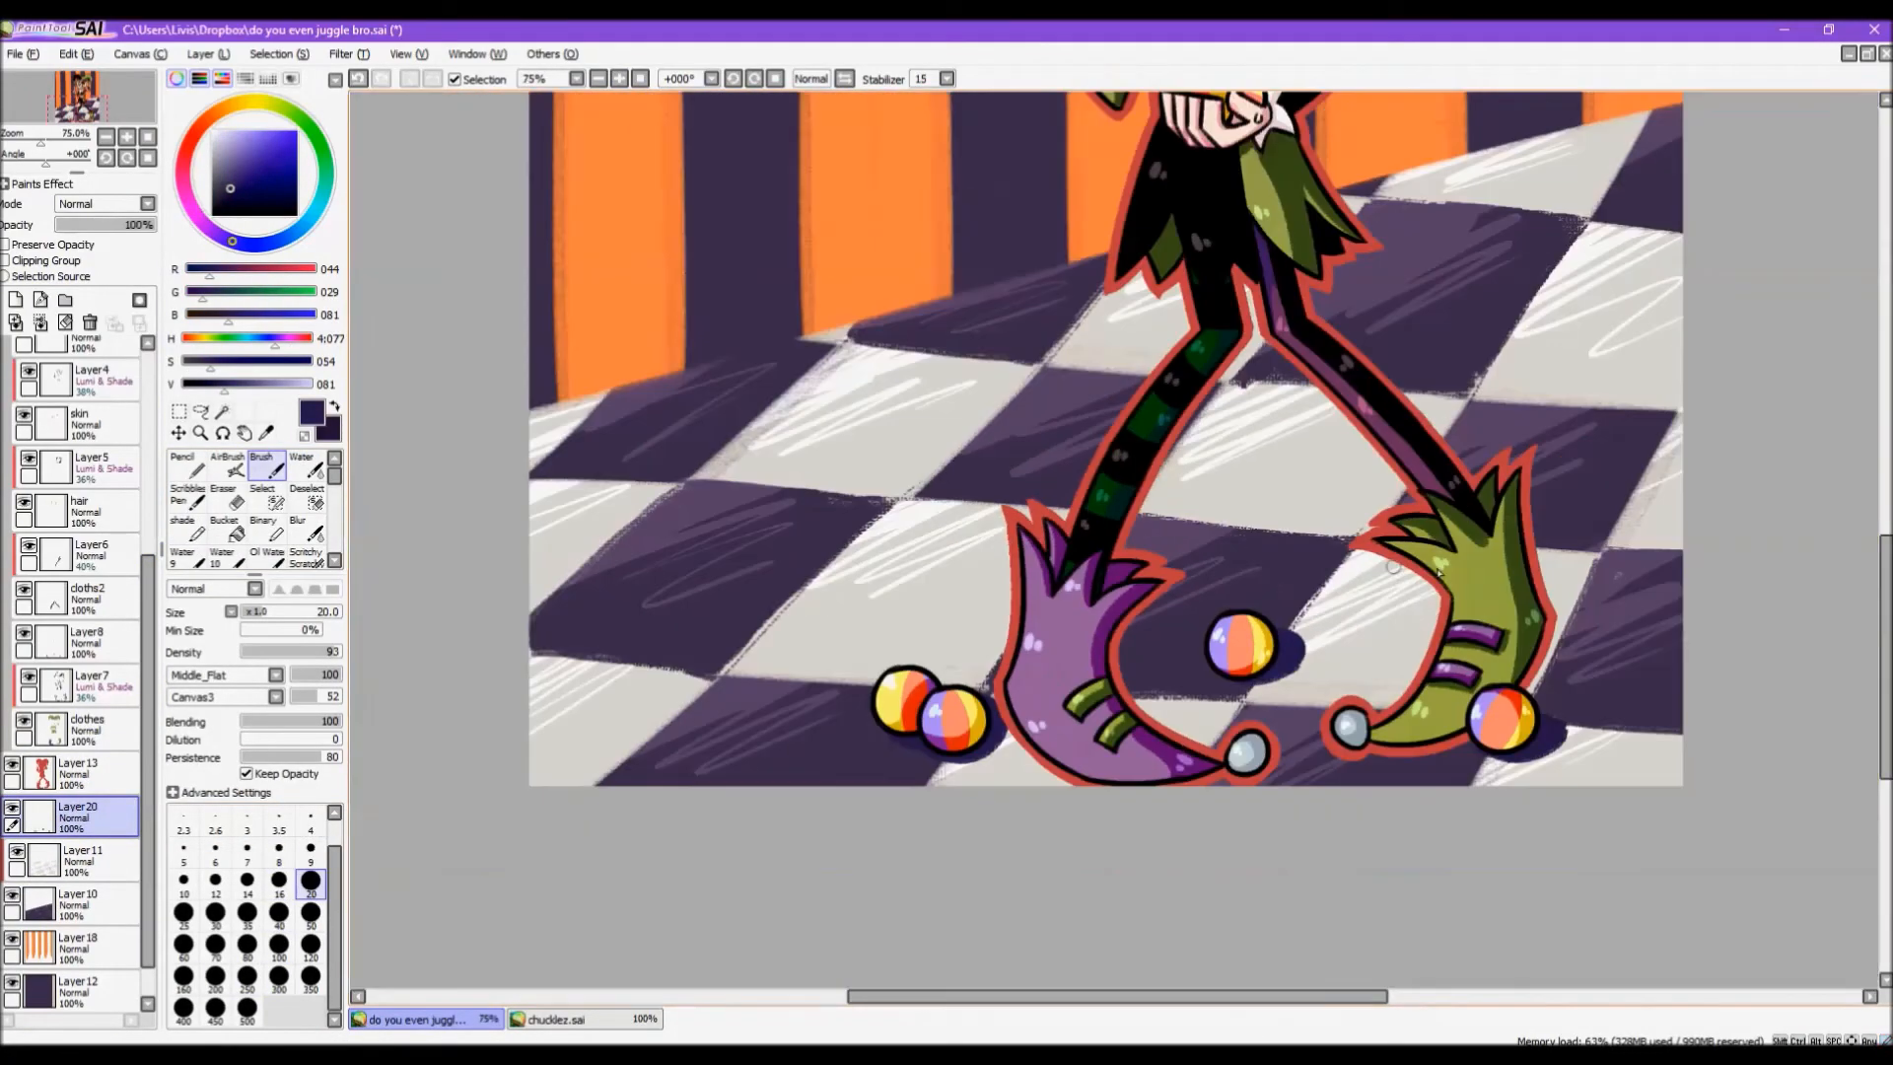
pyautogui.click(208, 53)
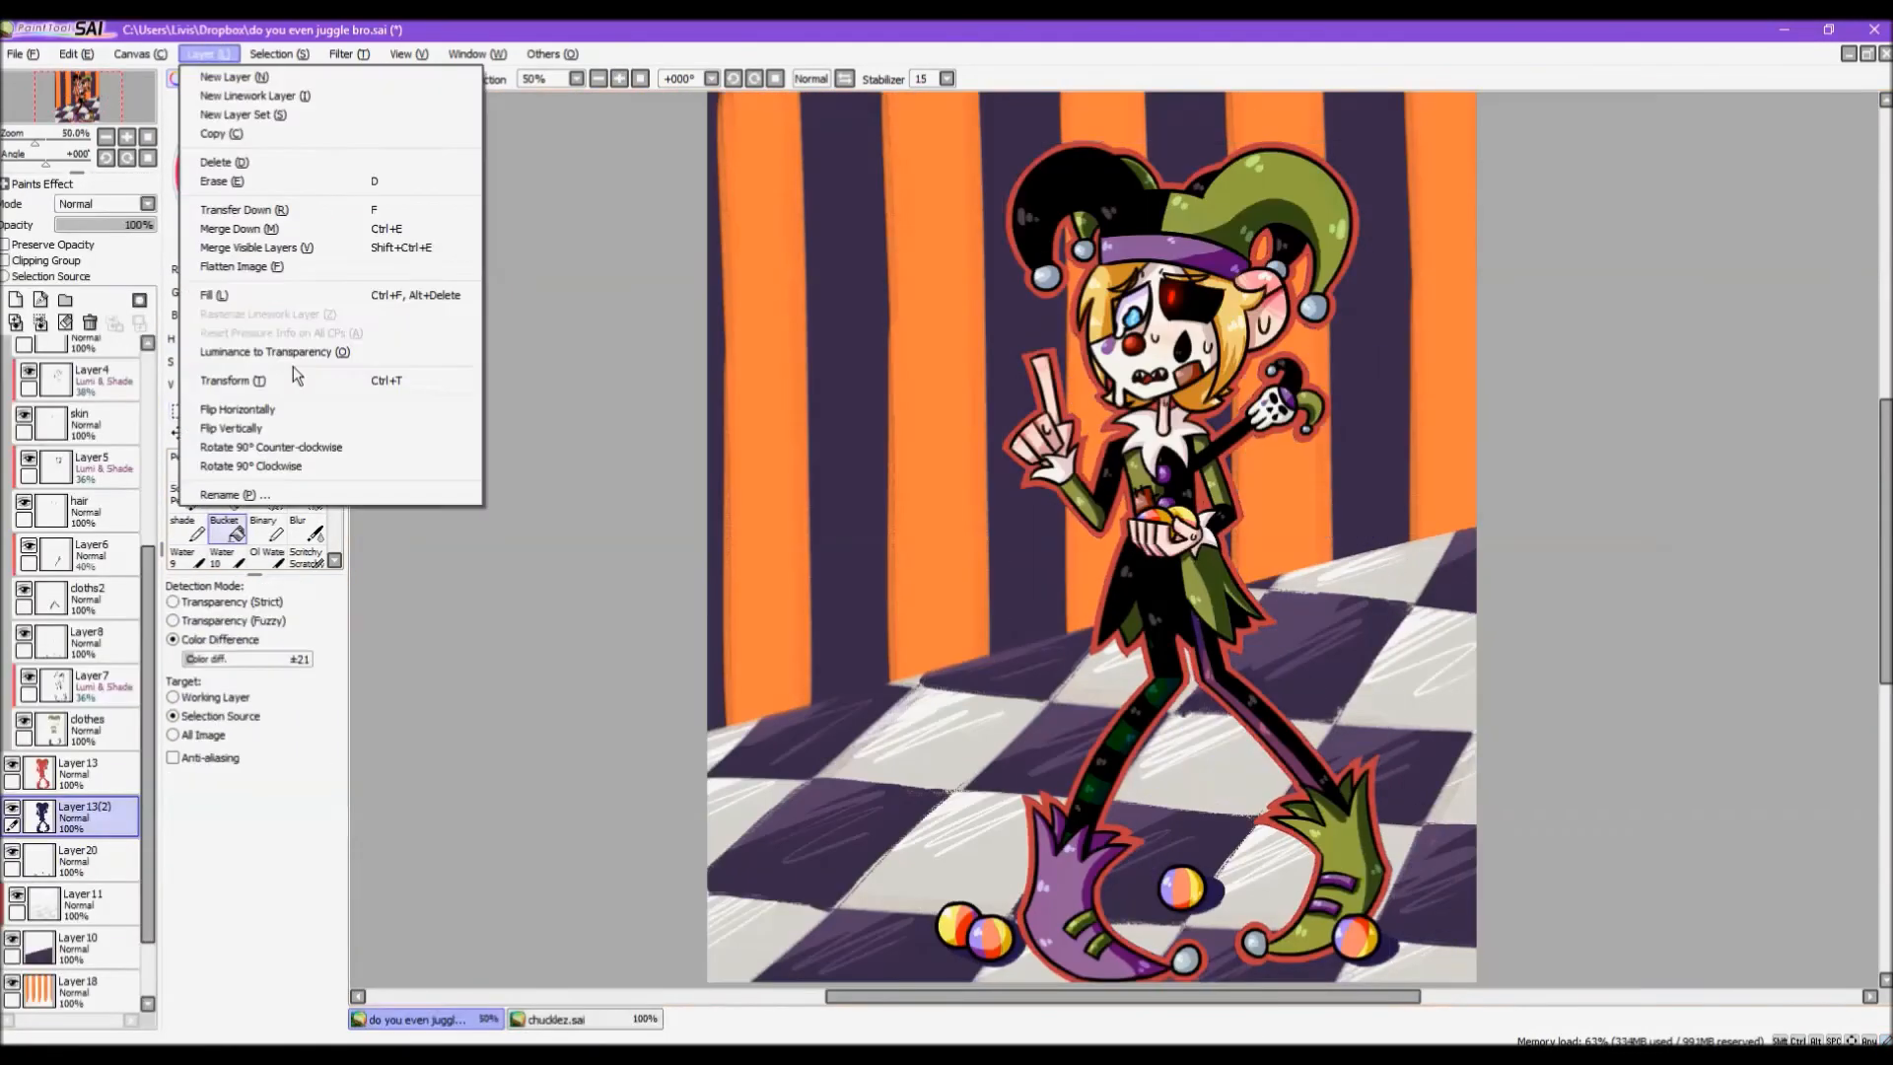
pyautogui.click(342, 54)
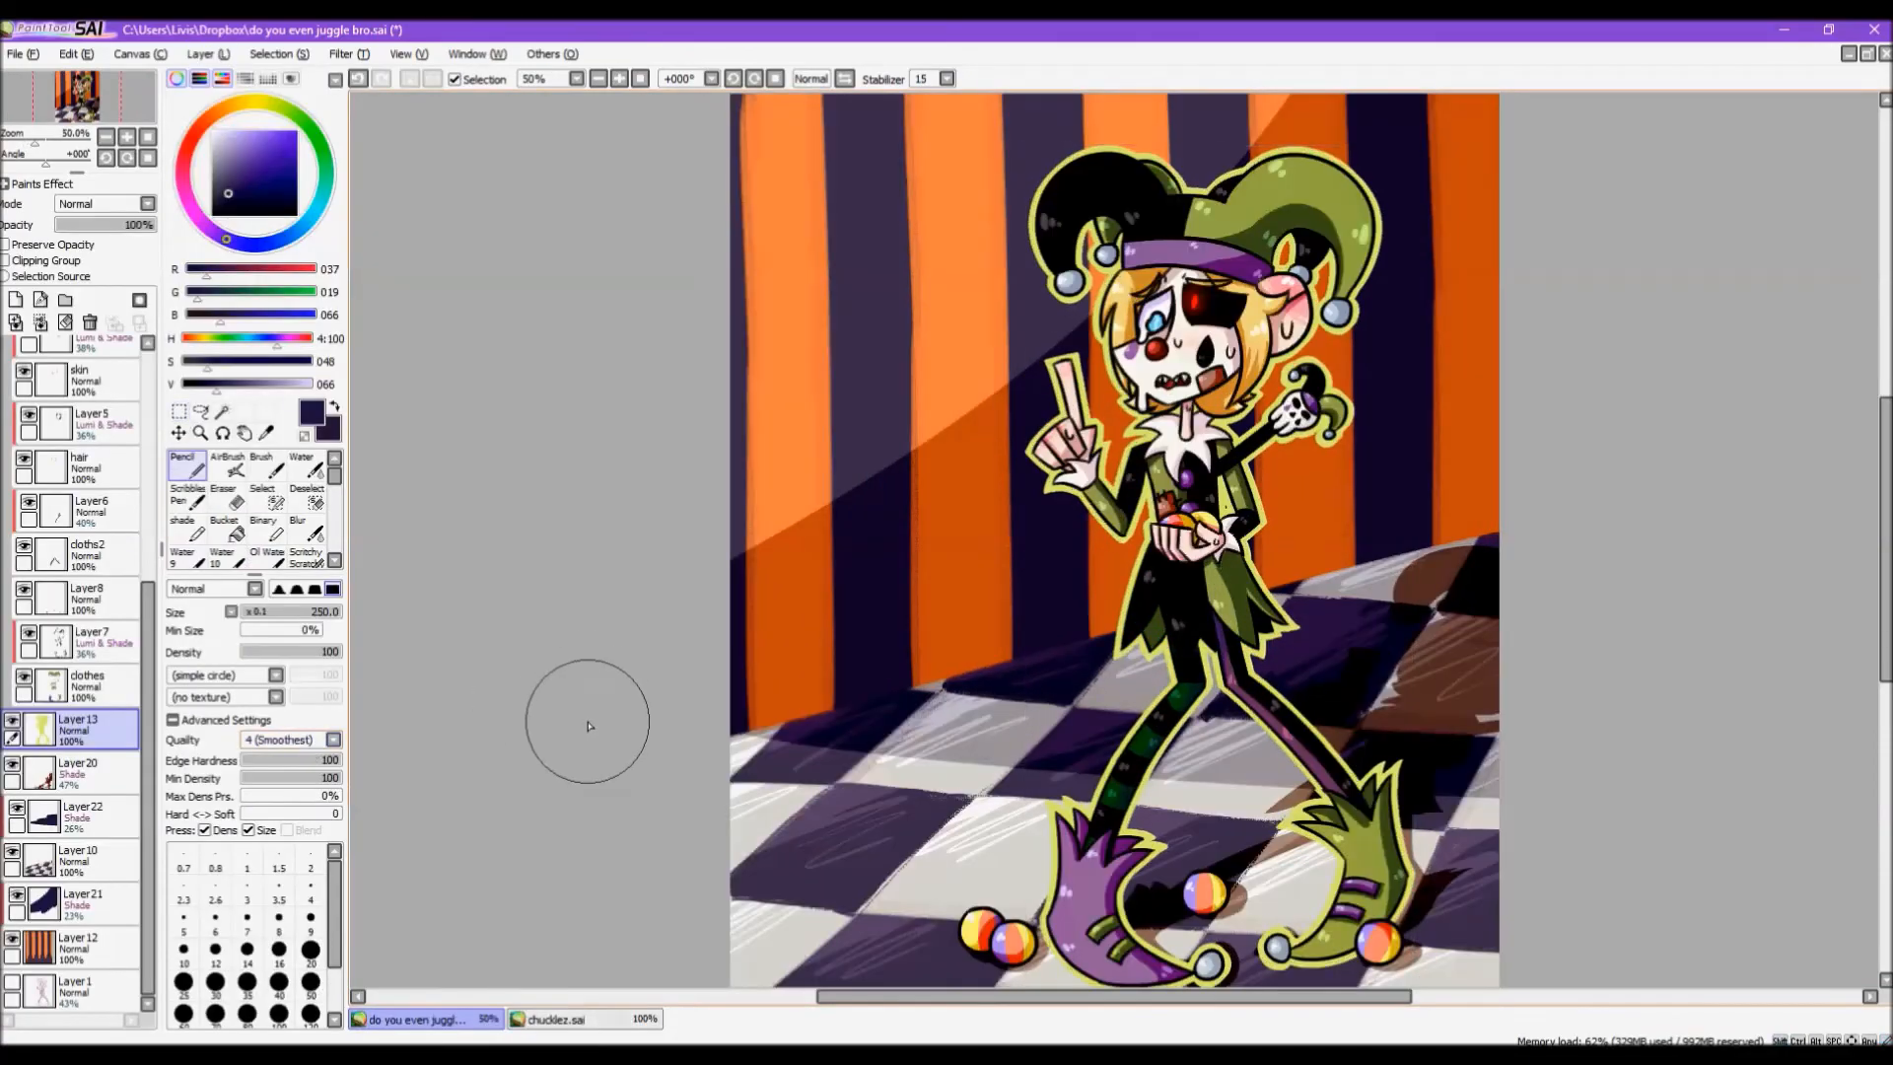
# - Soften the pink, red and blue light blobs with blur, then boost their hue and saturation
pyautogui.click(597, 79)
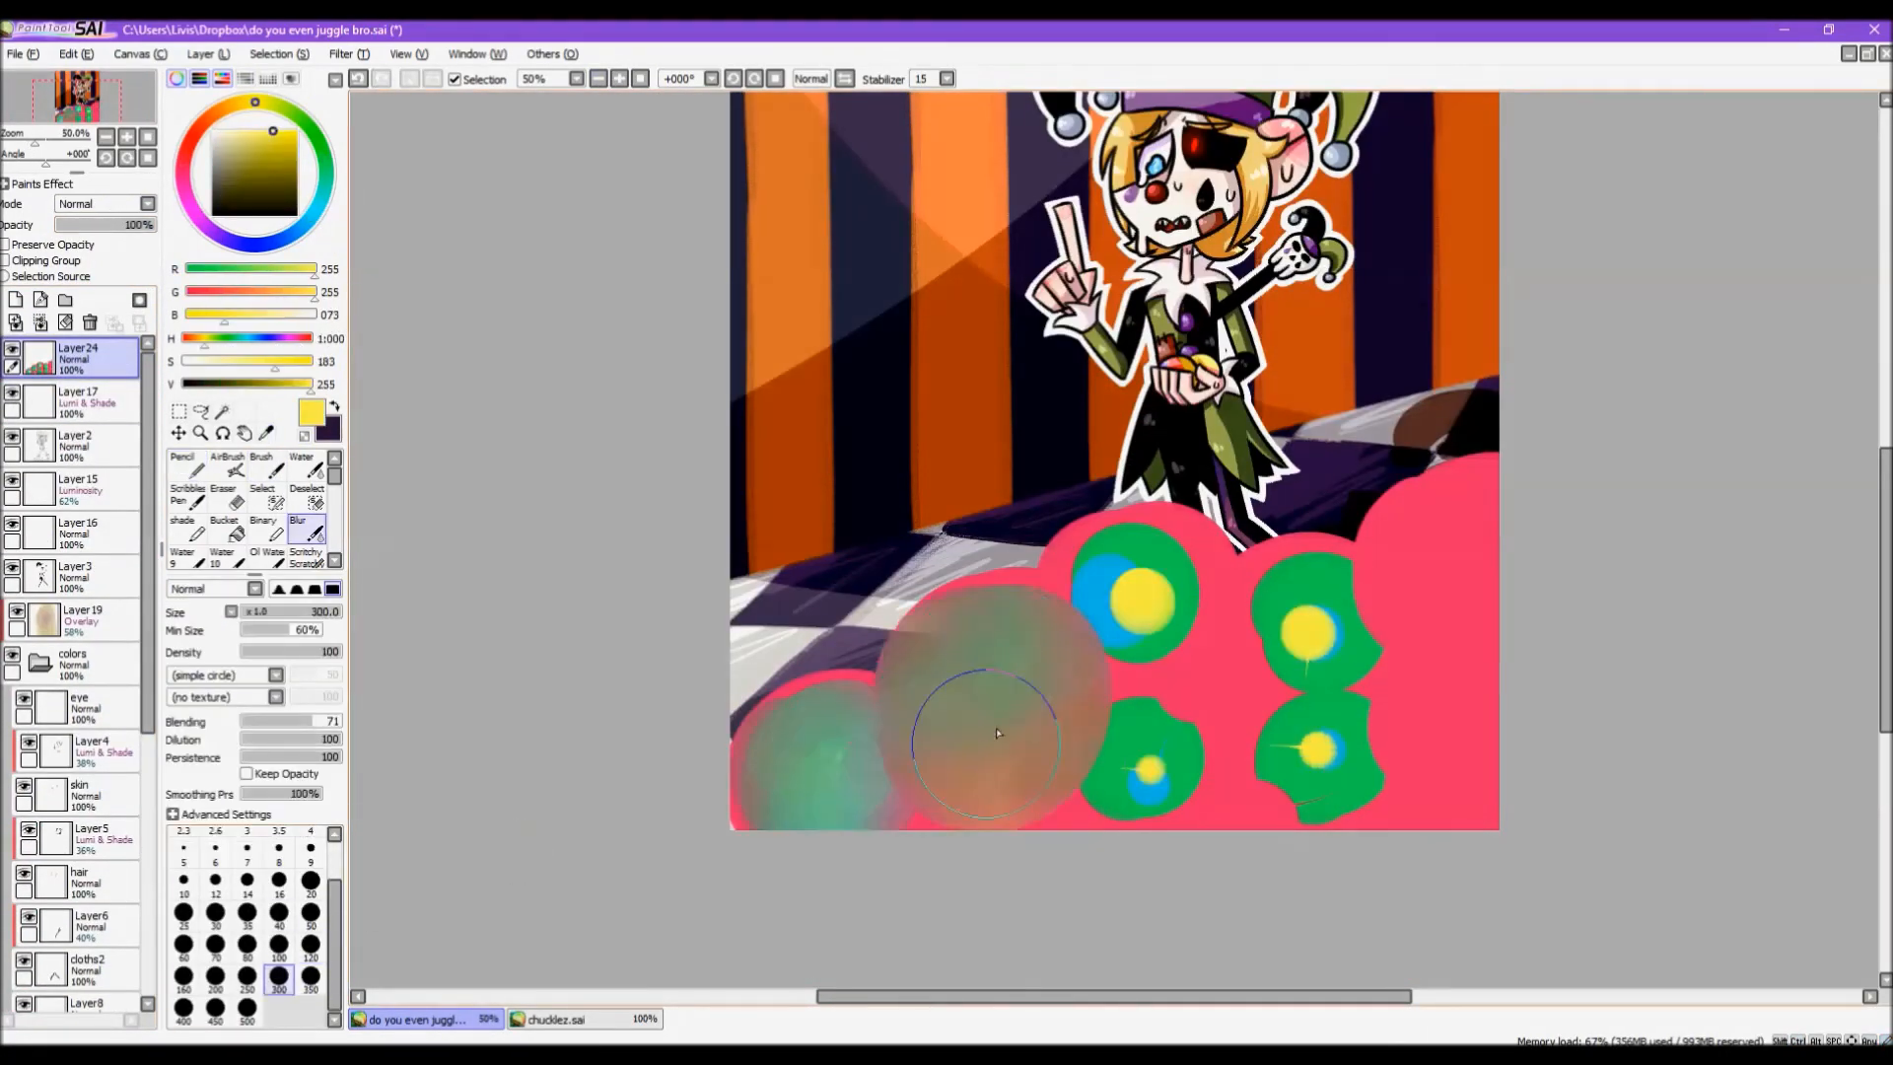
pyautogui.moveTo(996, 734); pyautogui.dragTo(943, 663)
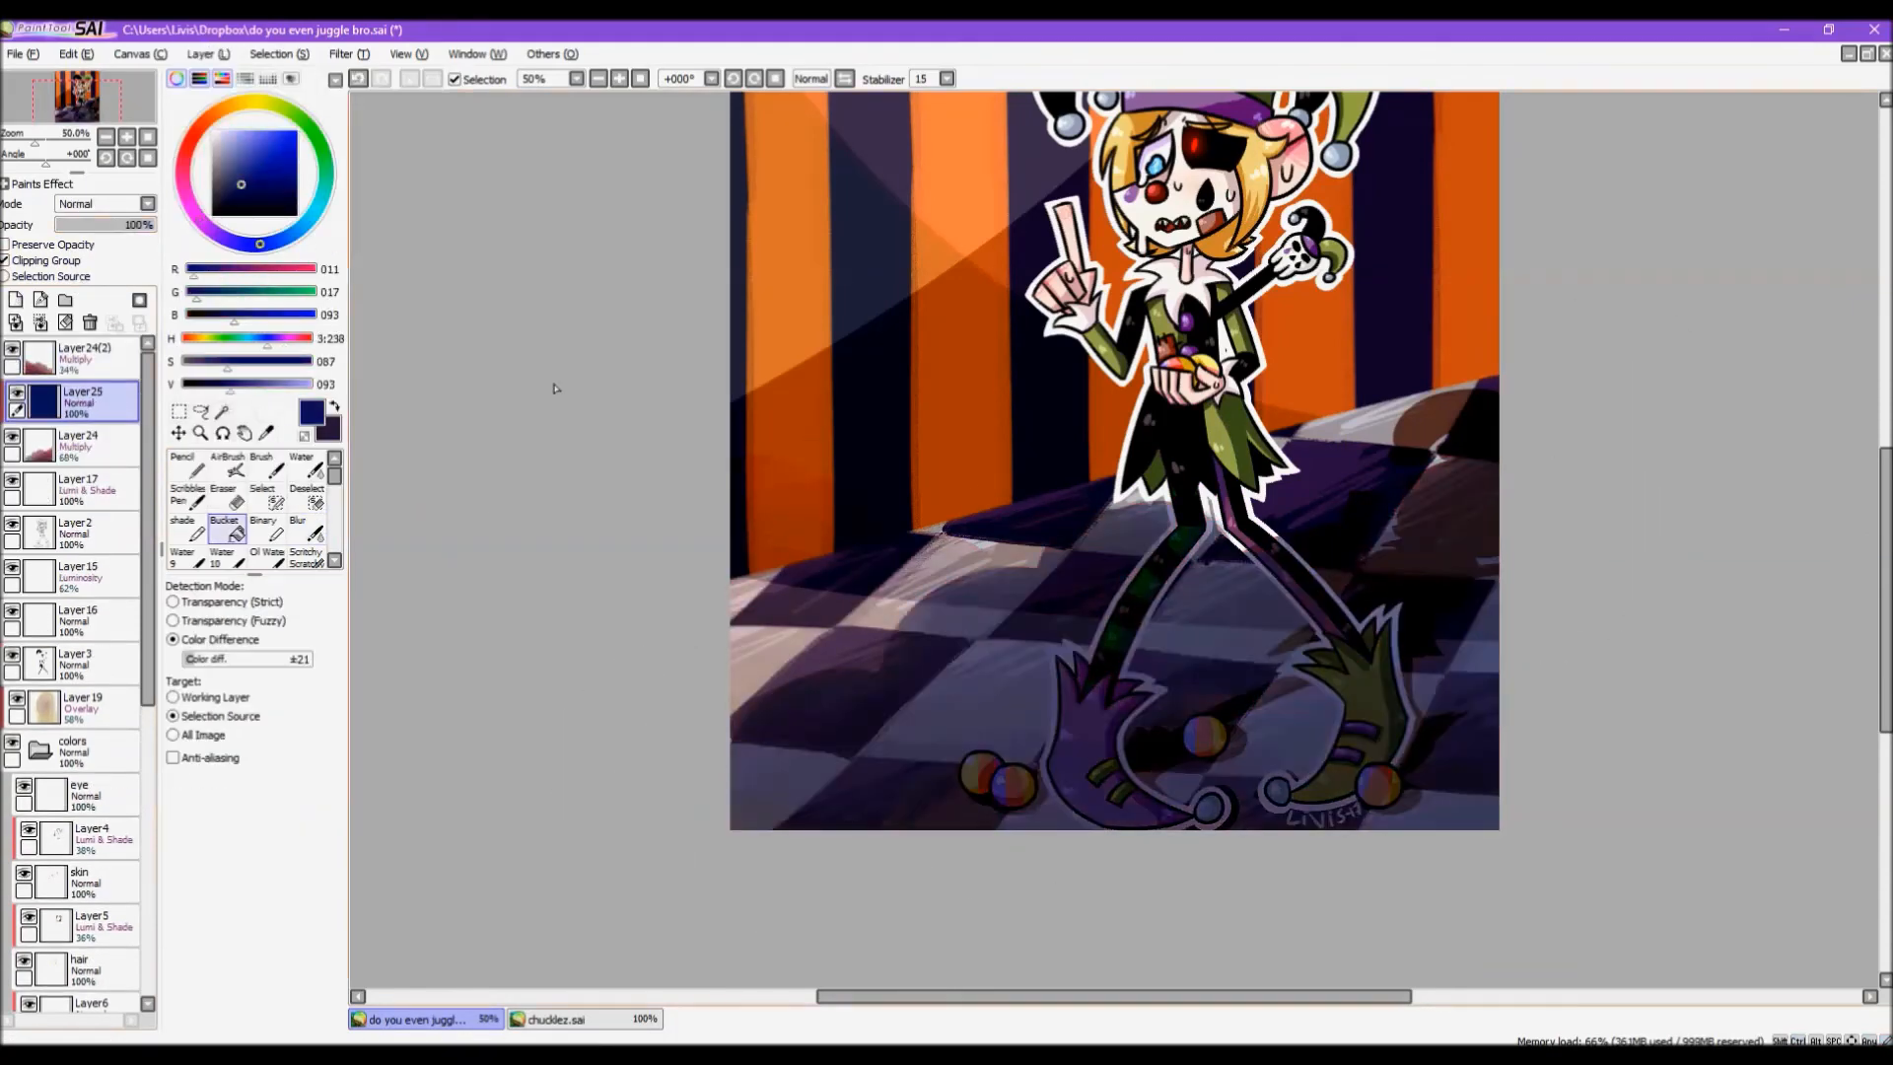
pyautogui.click(182, 462)
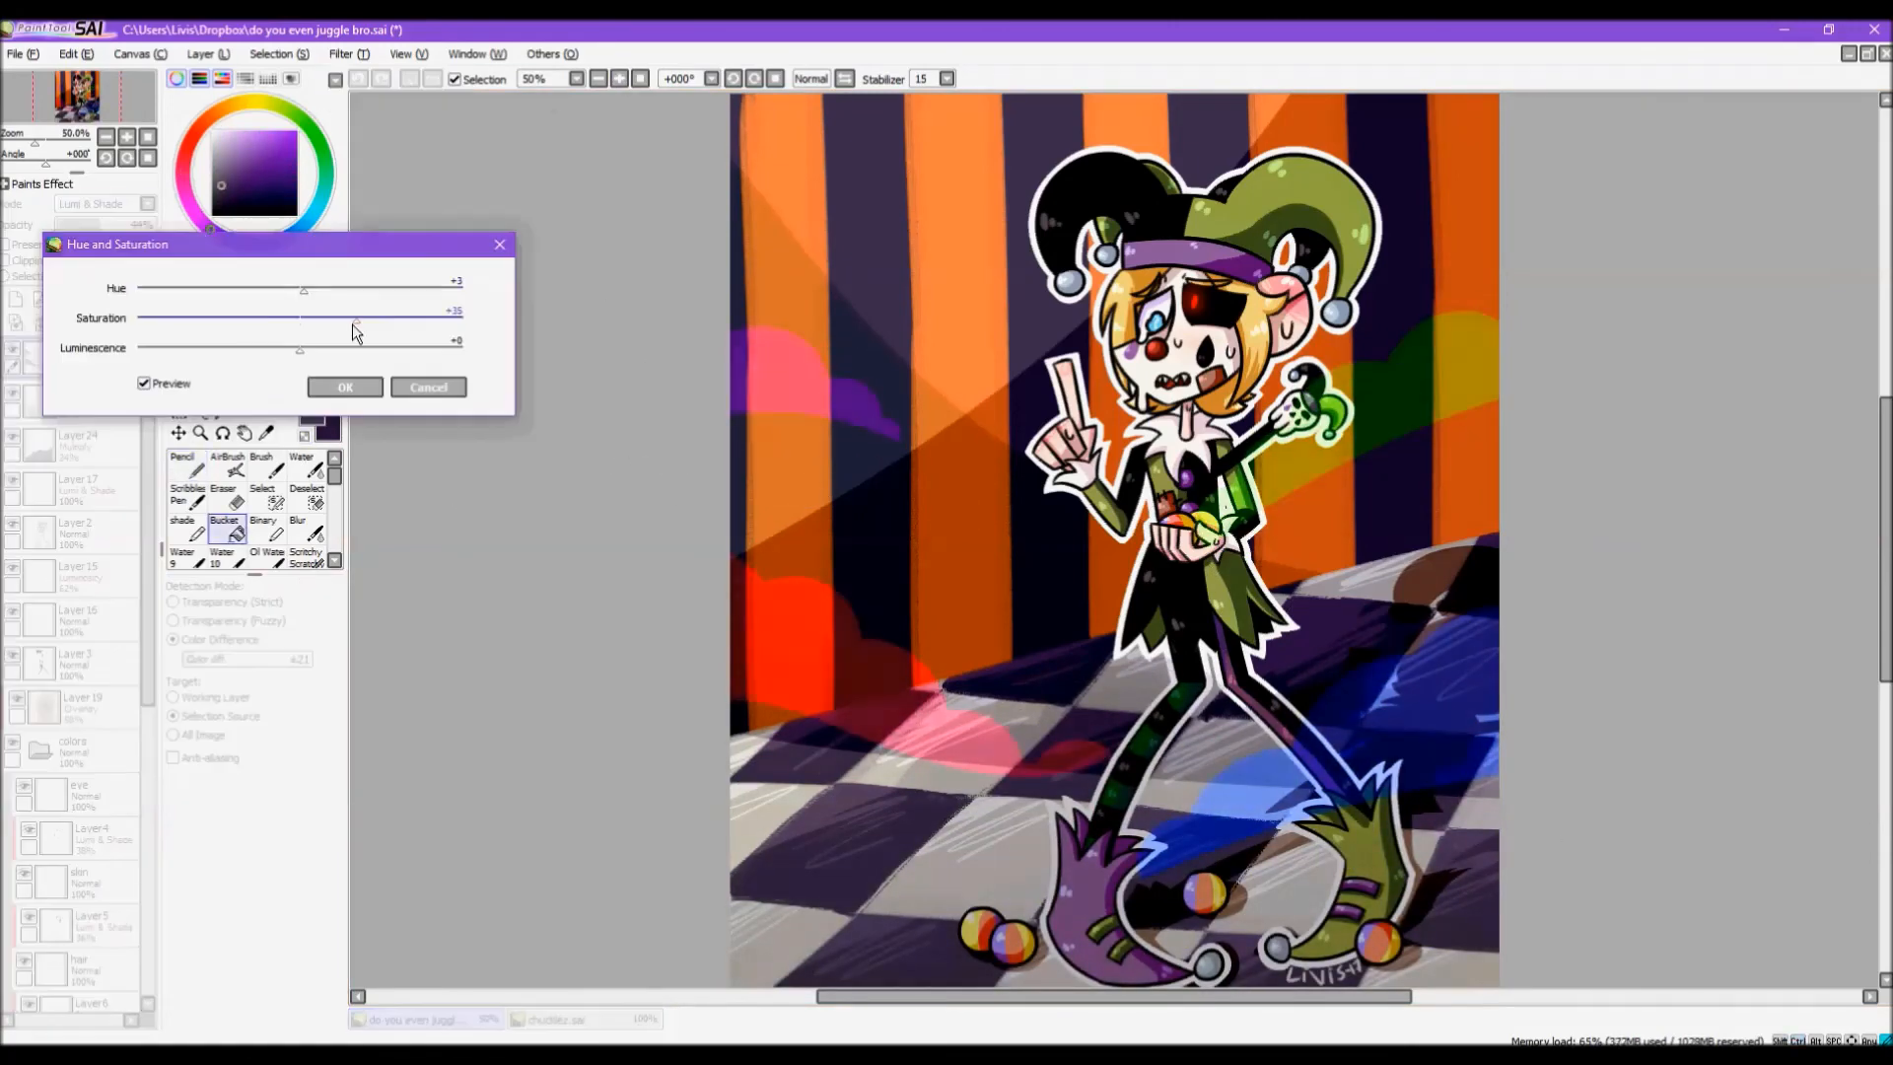
pyautogui.click(343, 387)
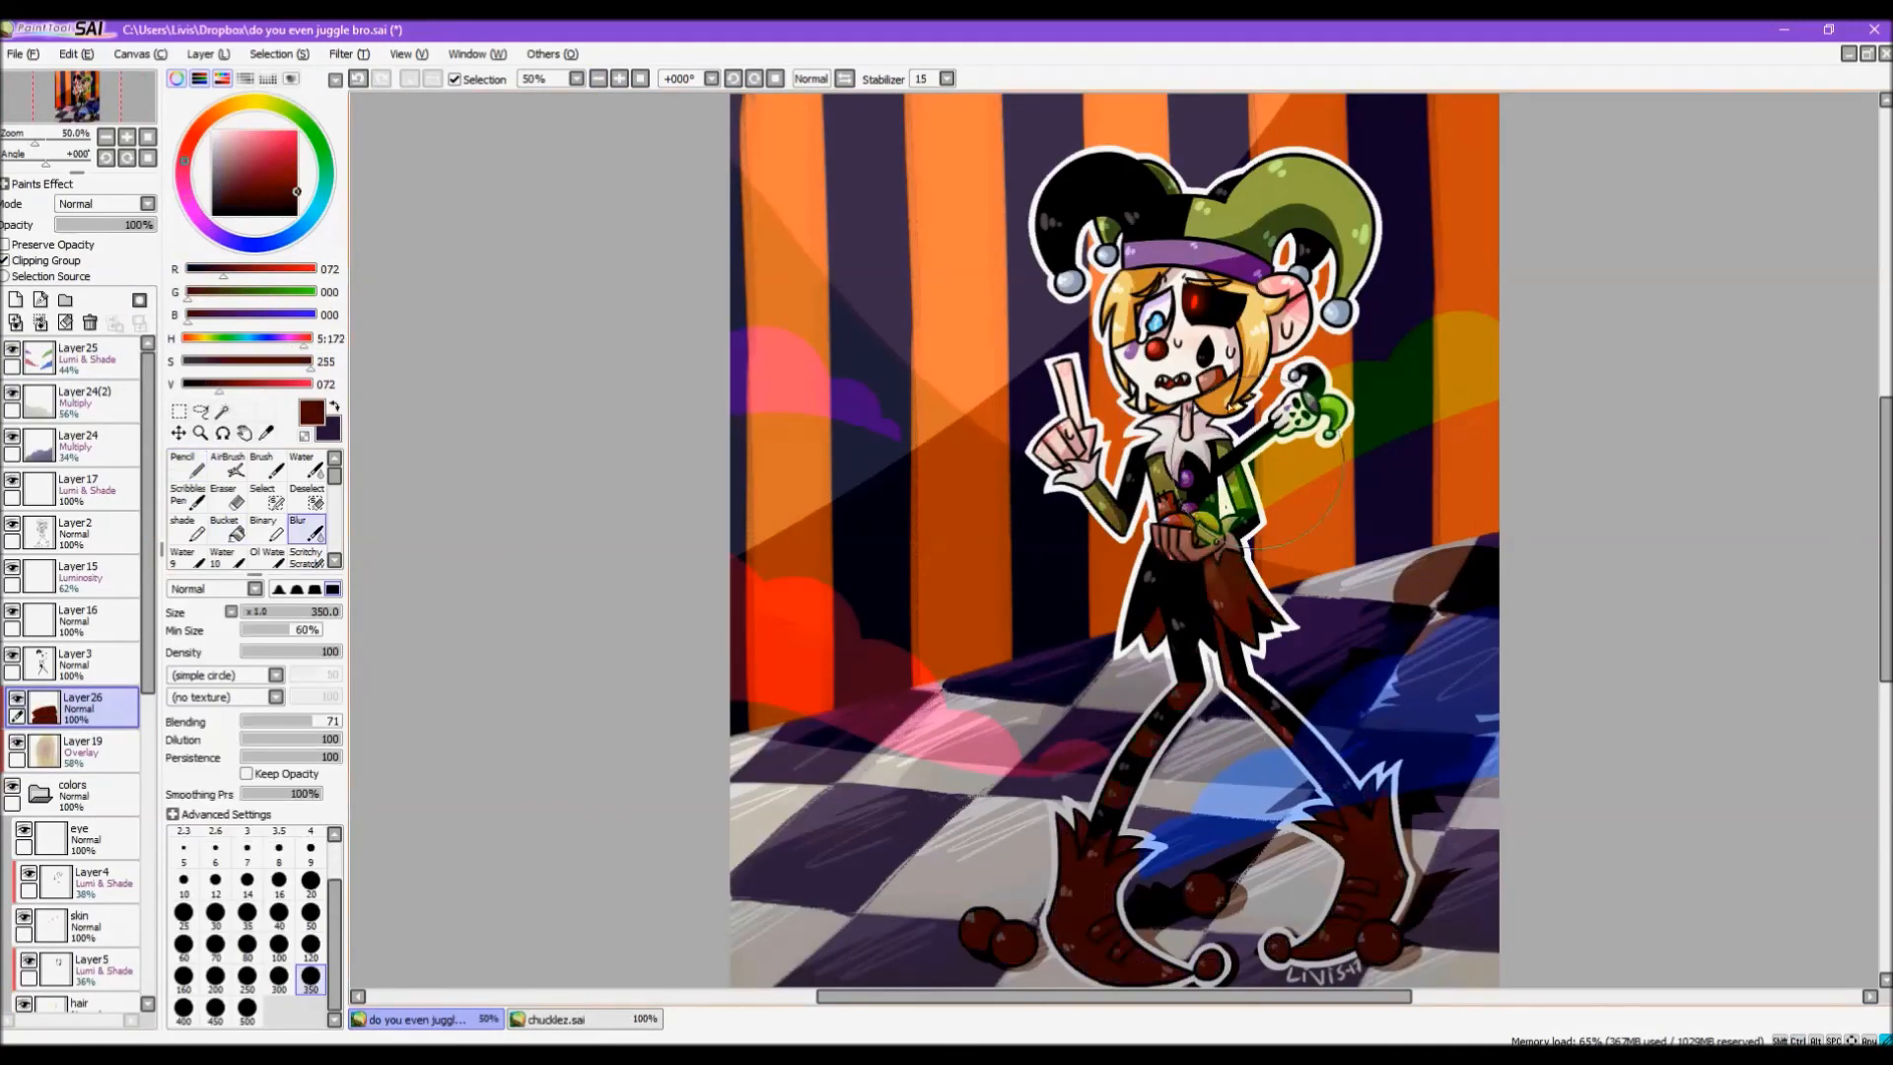